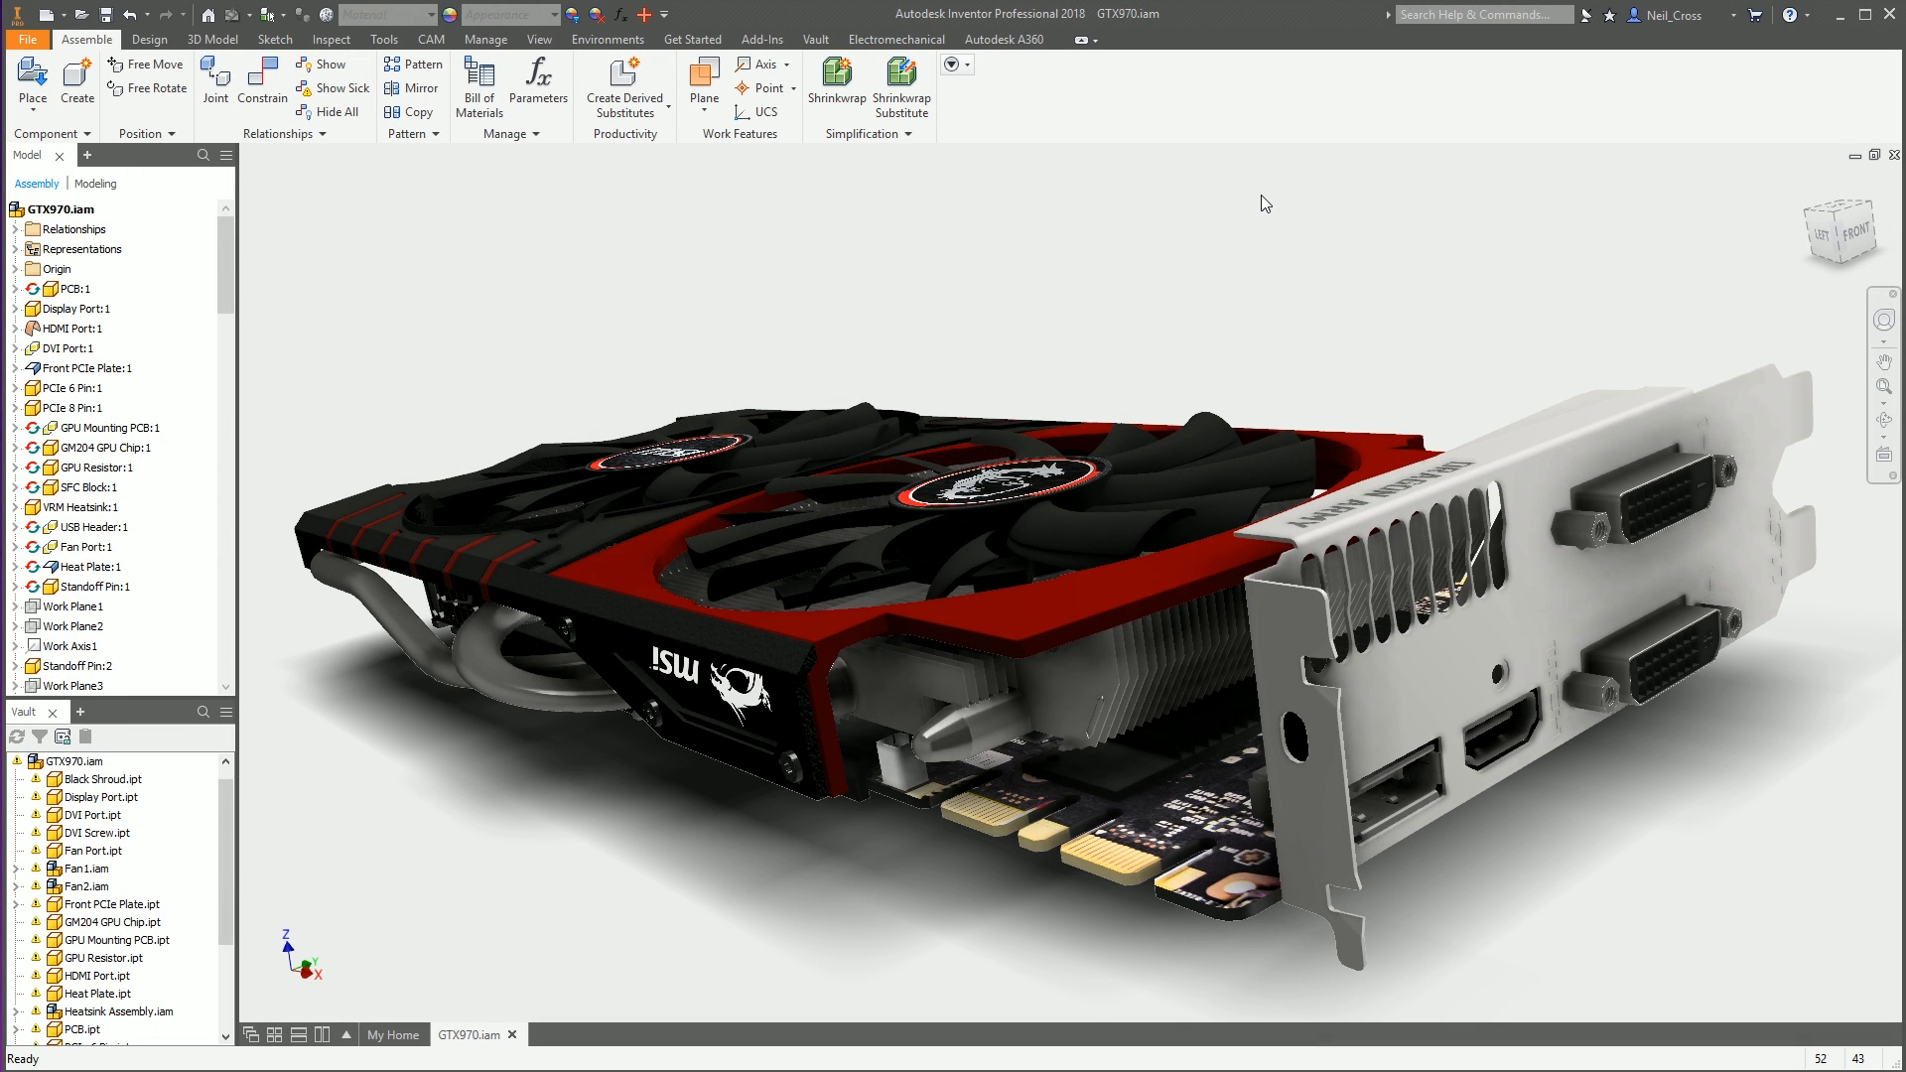
pyautogui.moveTo(1190, 314)
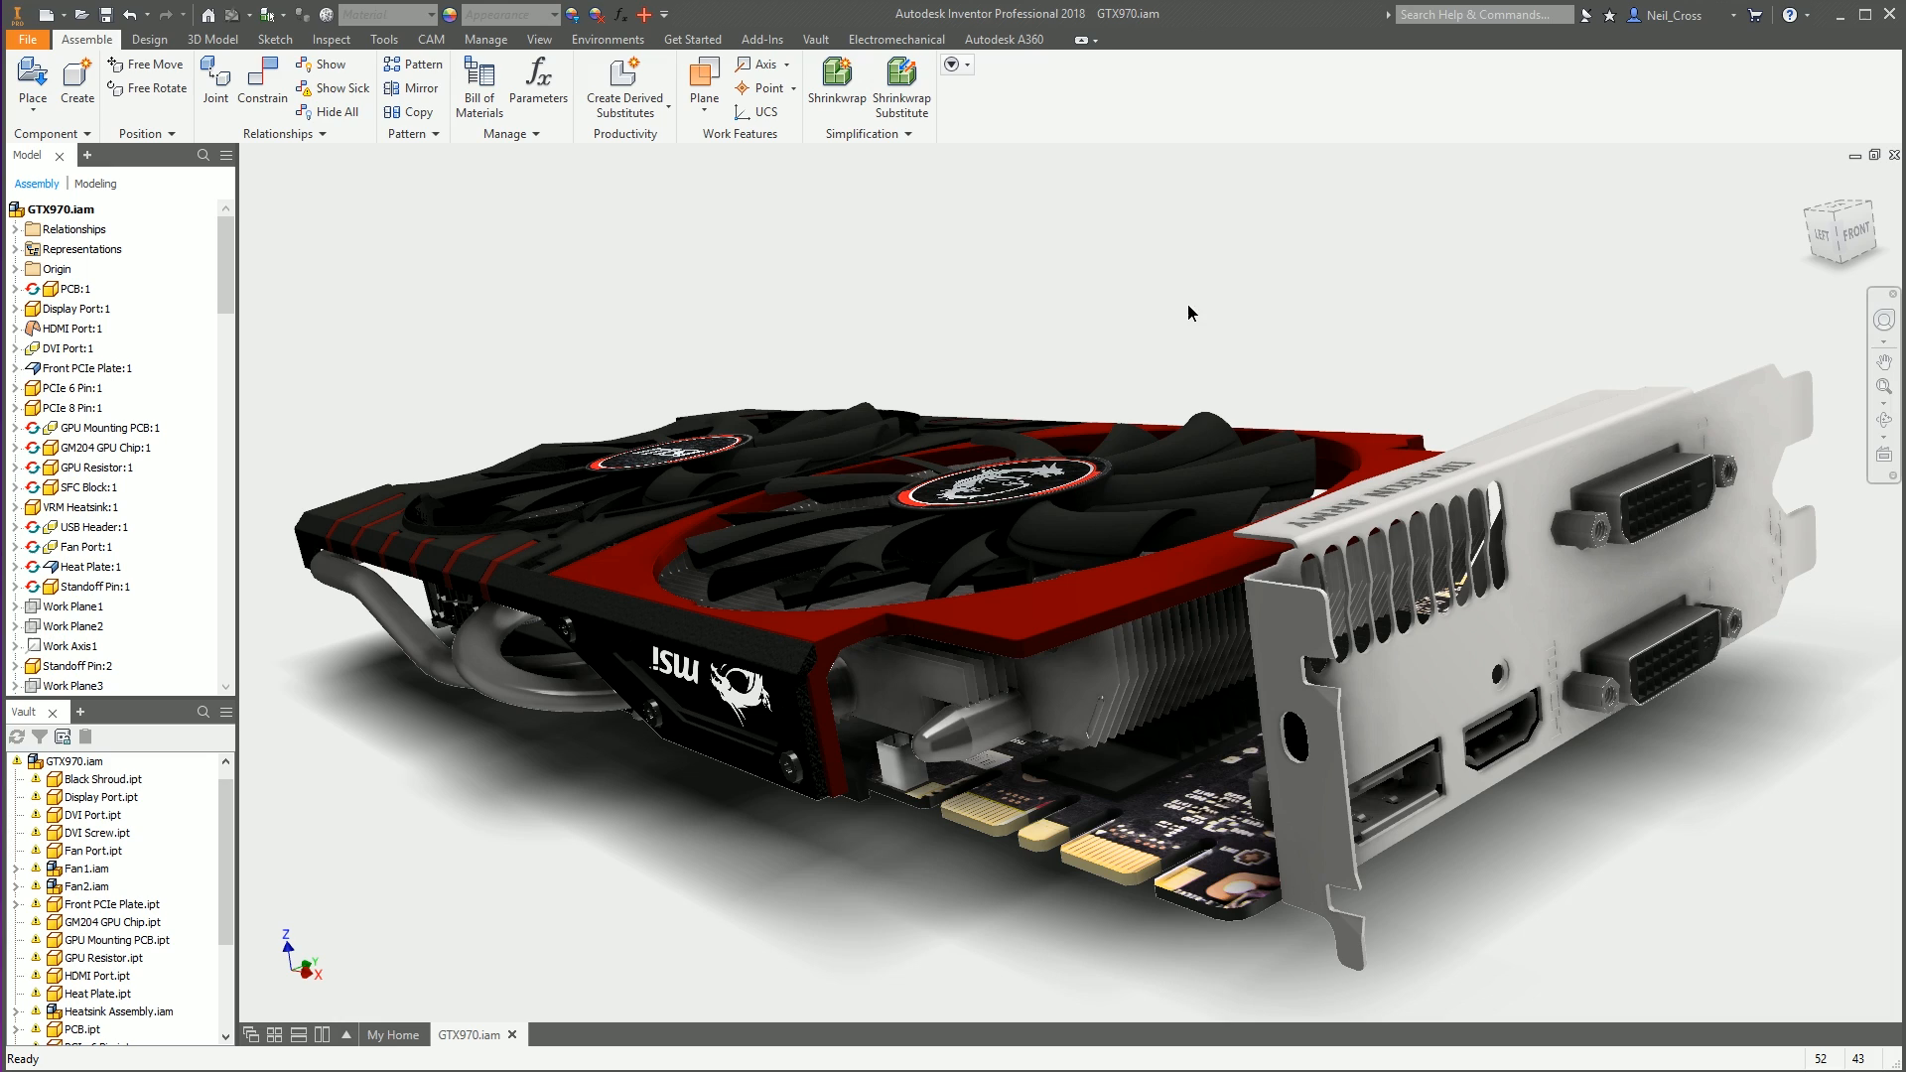
pyautogui.moveTo(1203, 333)
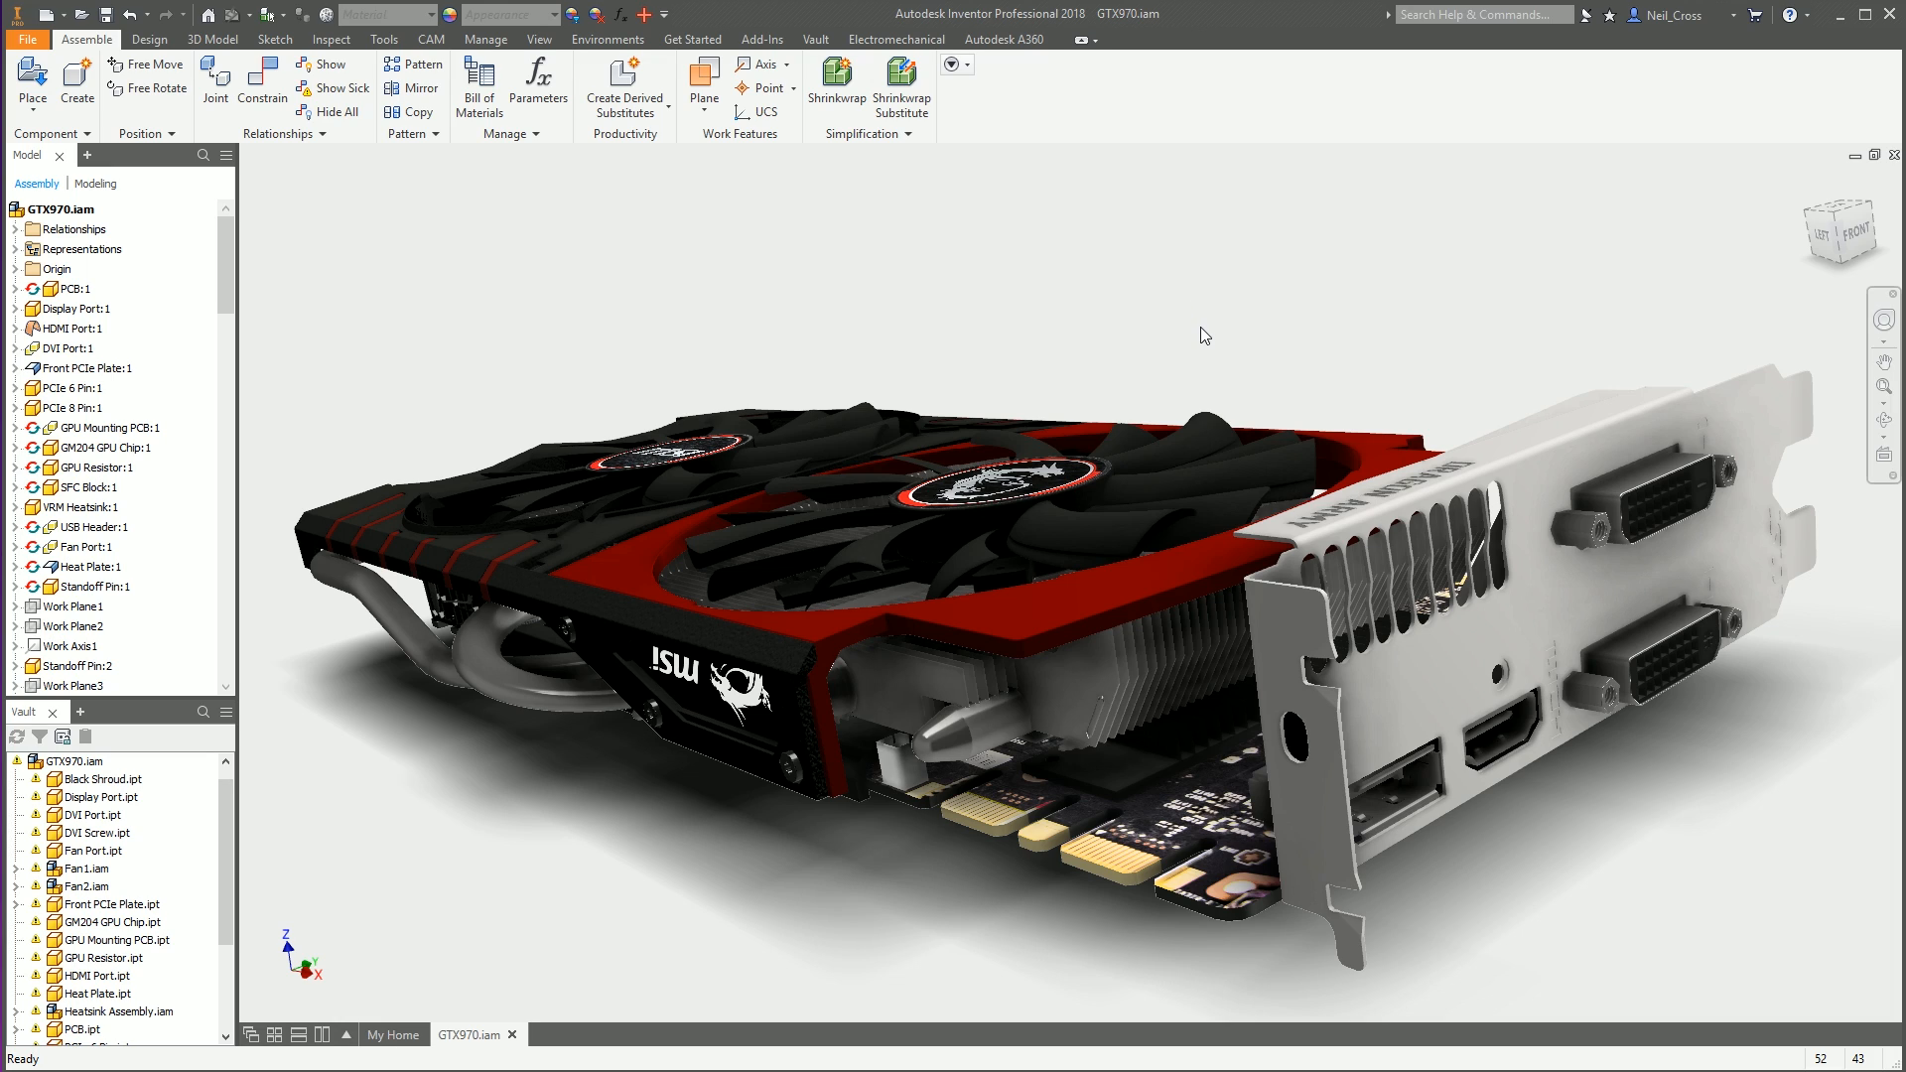
pyautogui.moveTo(965, 353)
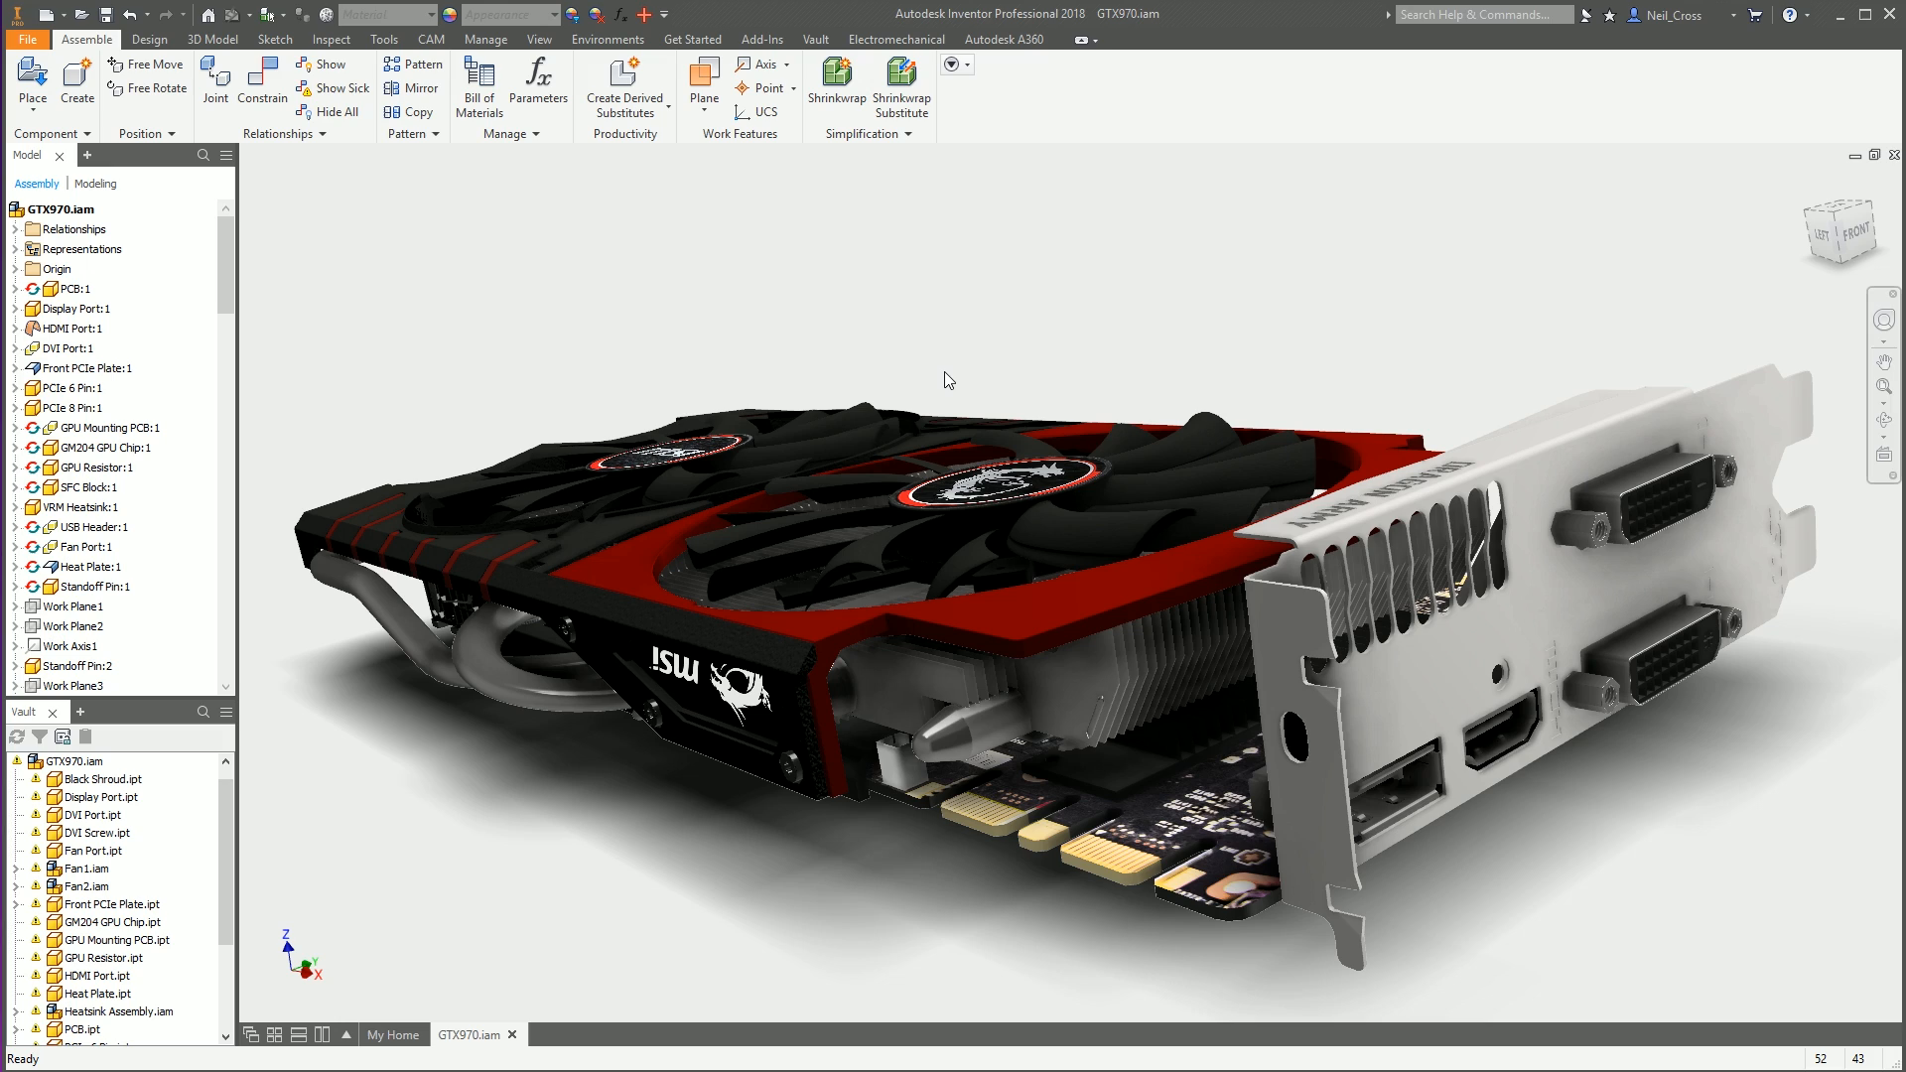
pyautogui.moveTo(1080, 304)
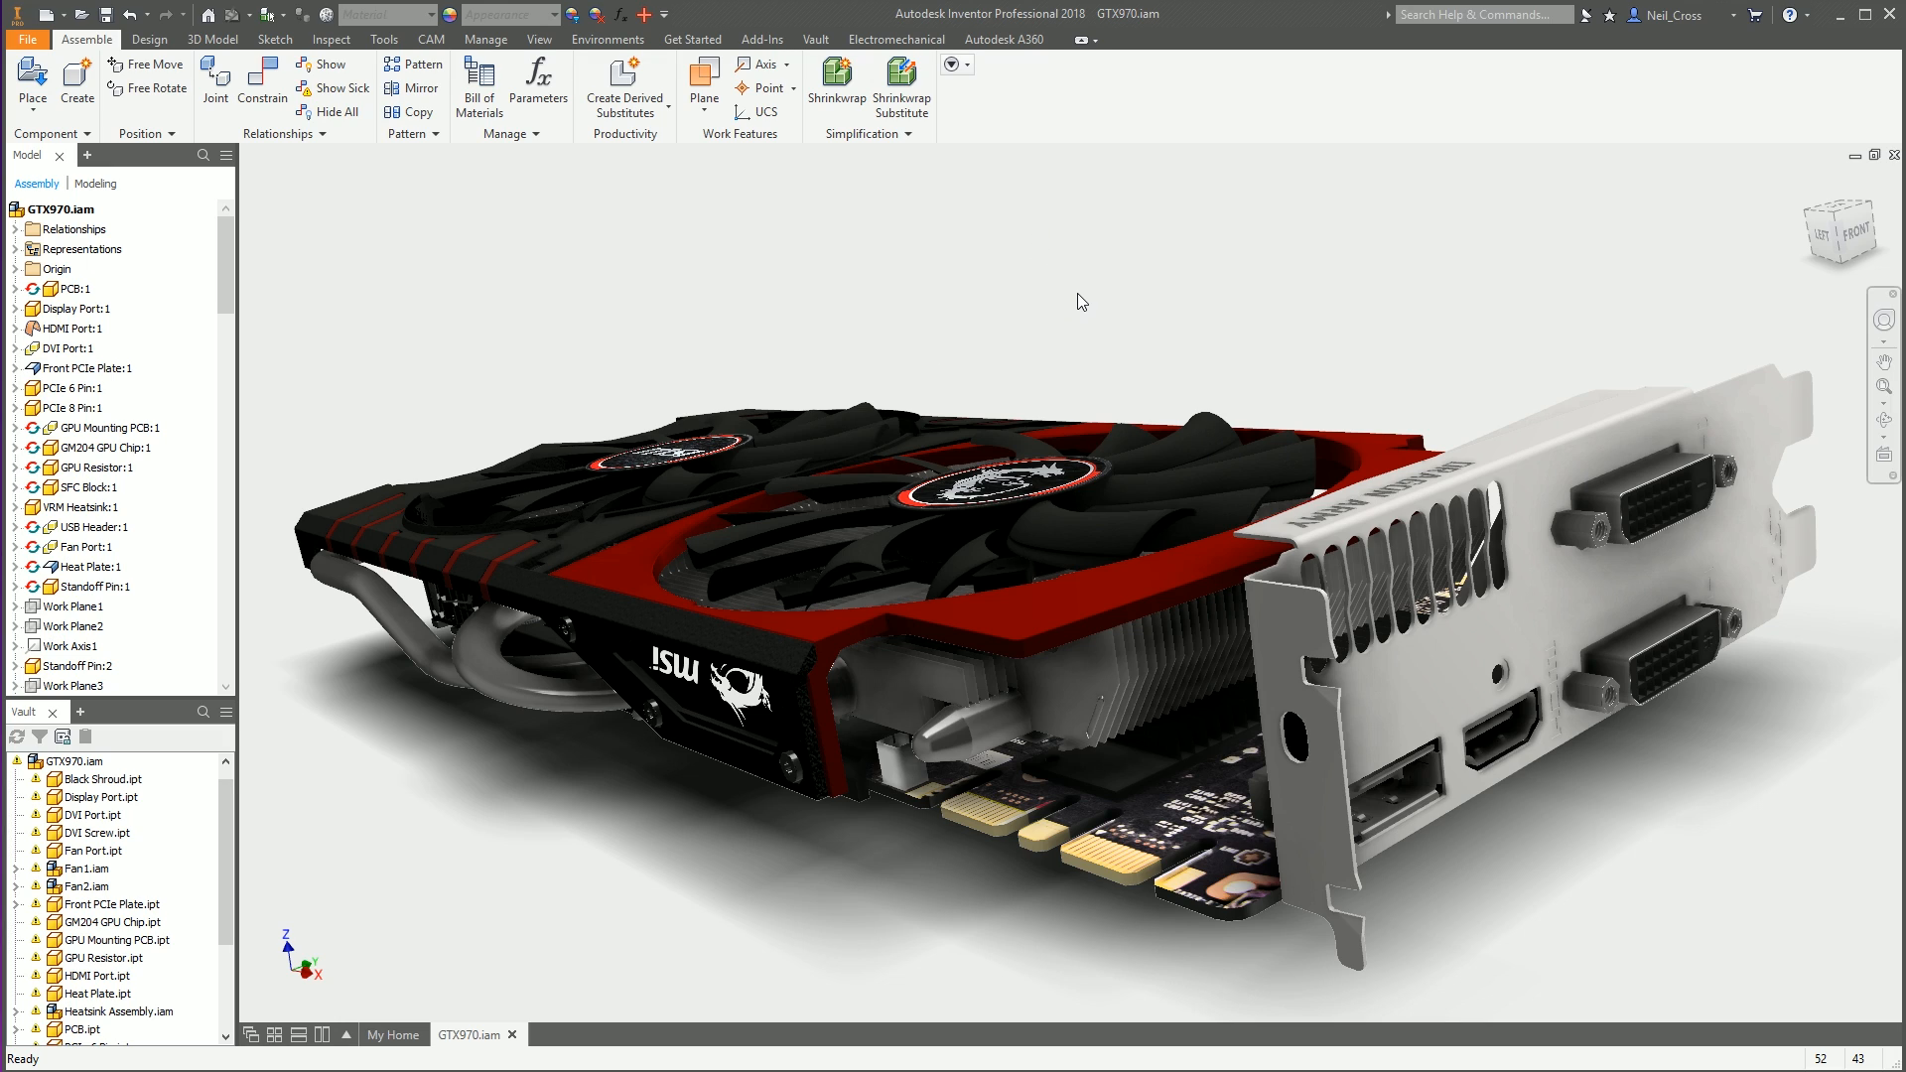
pyautogui.moveTo(1190, 357)
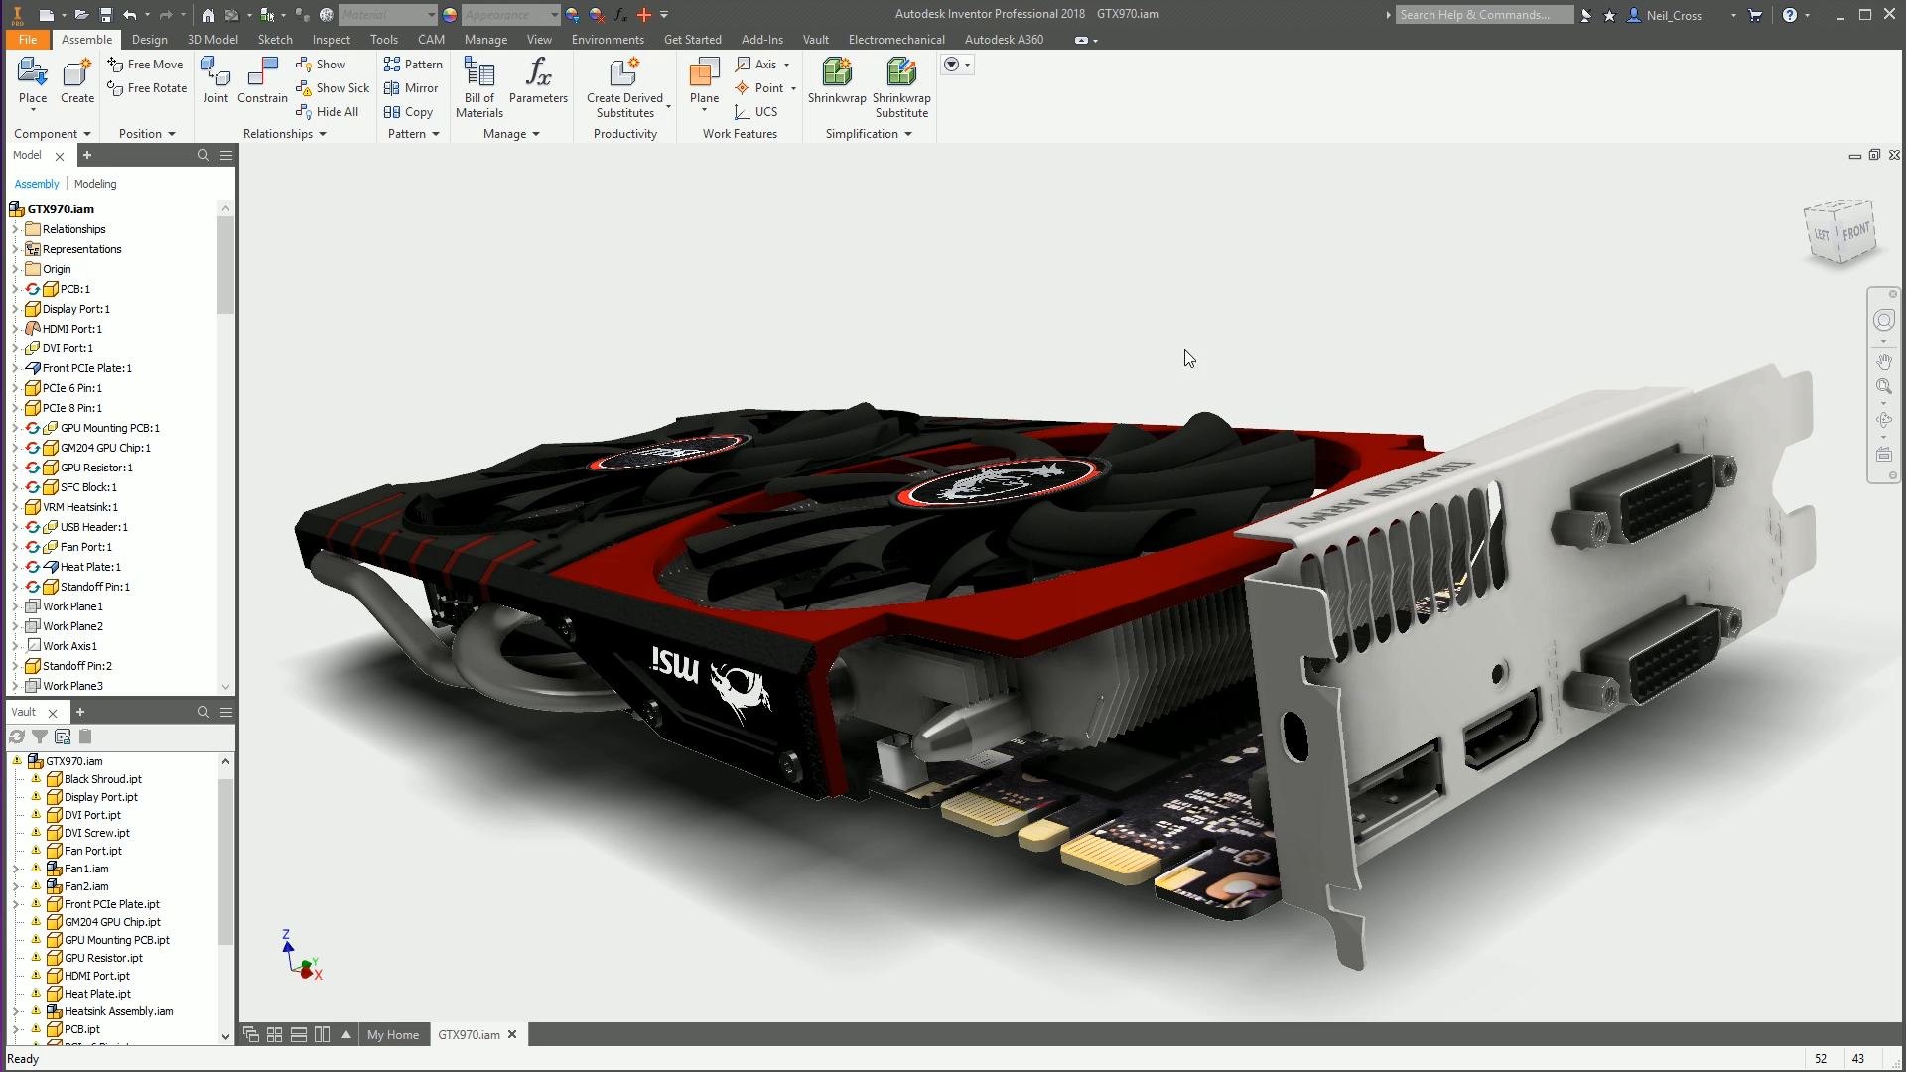
pyautogui.moveTo(1227, 353)
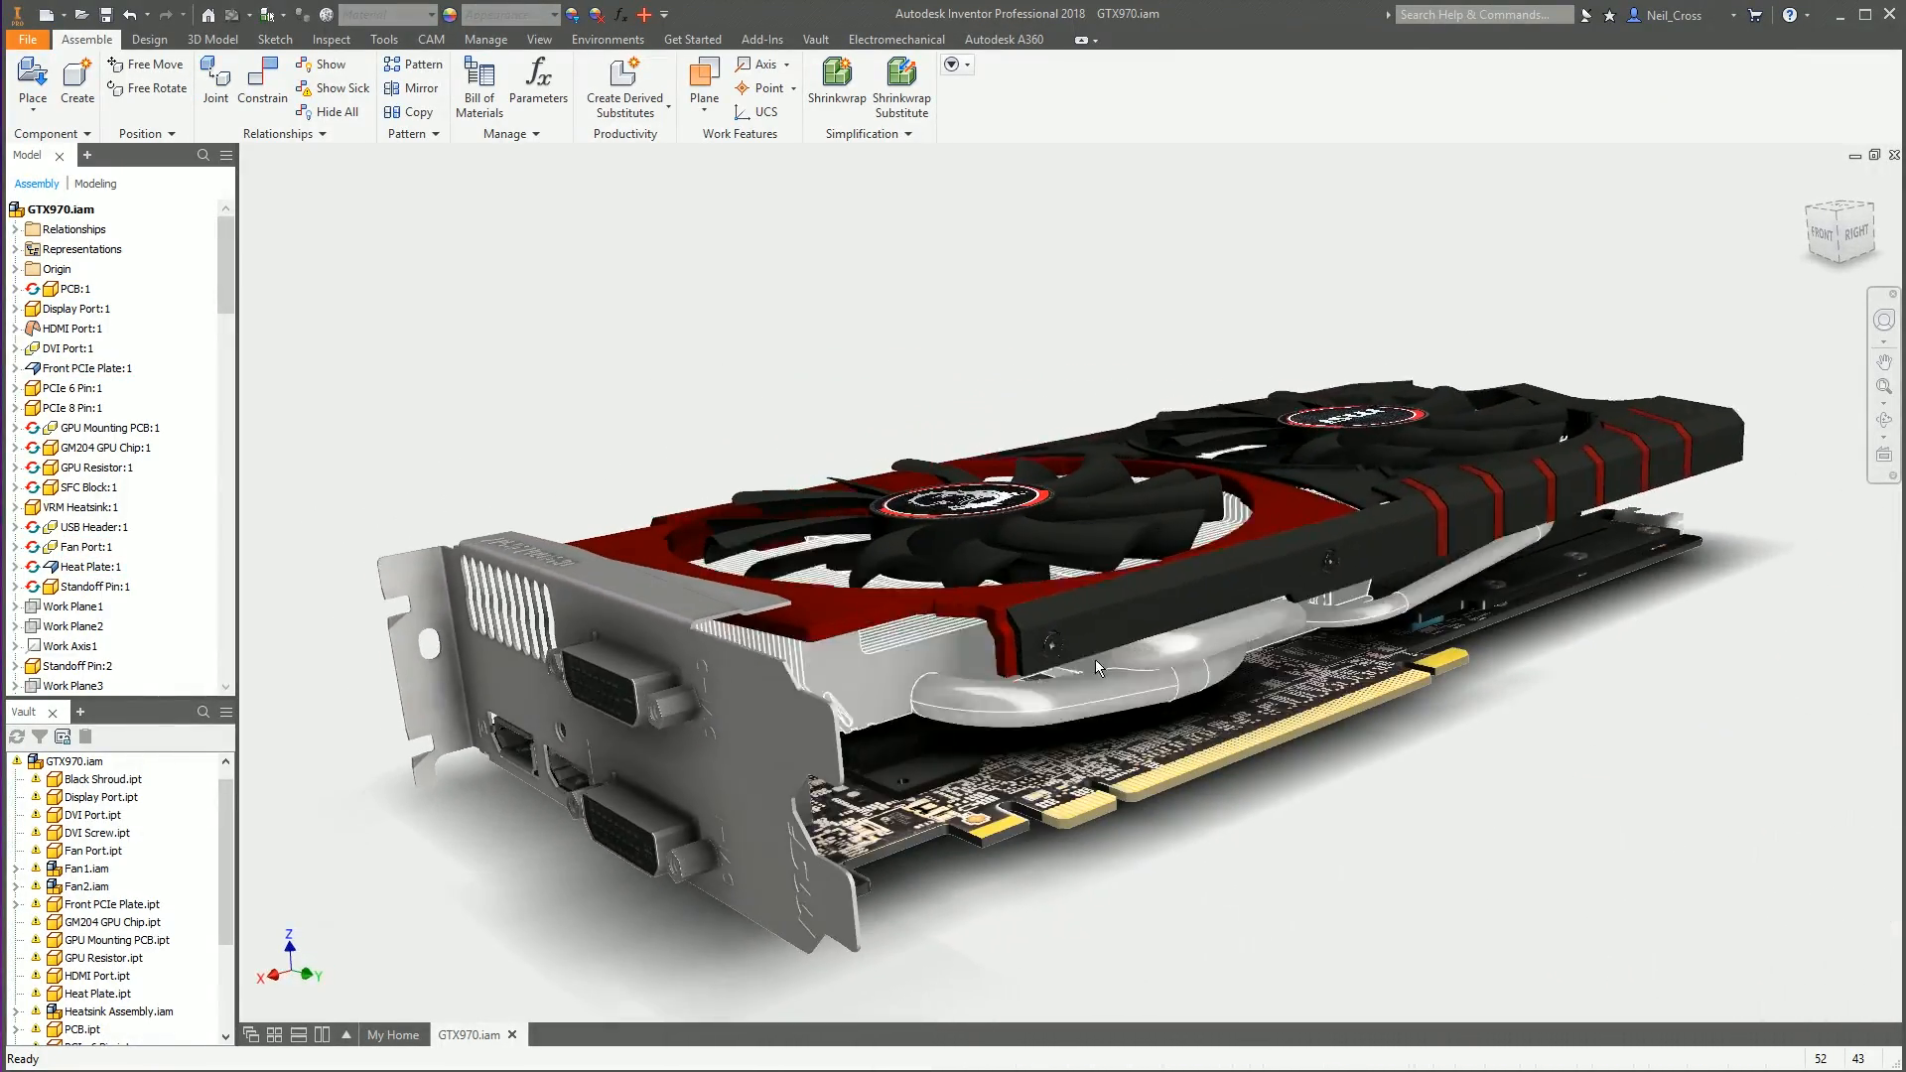
# Inspect both sides of the card and set the part selection filter for the envelope
pyautogui.moveTo(1095, 668); pyautogui.dragTo(1144, 691)
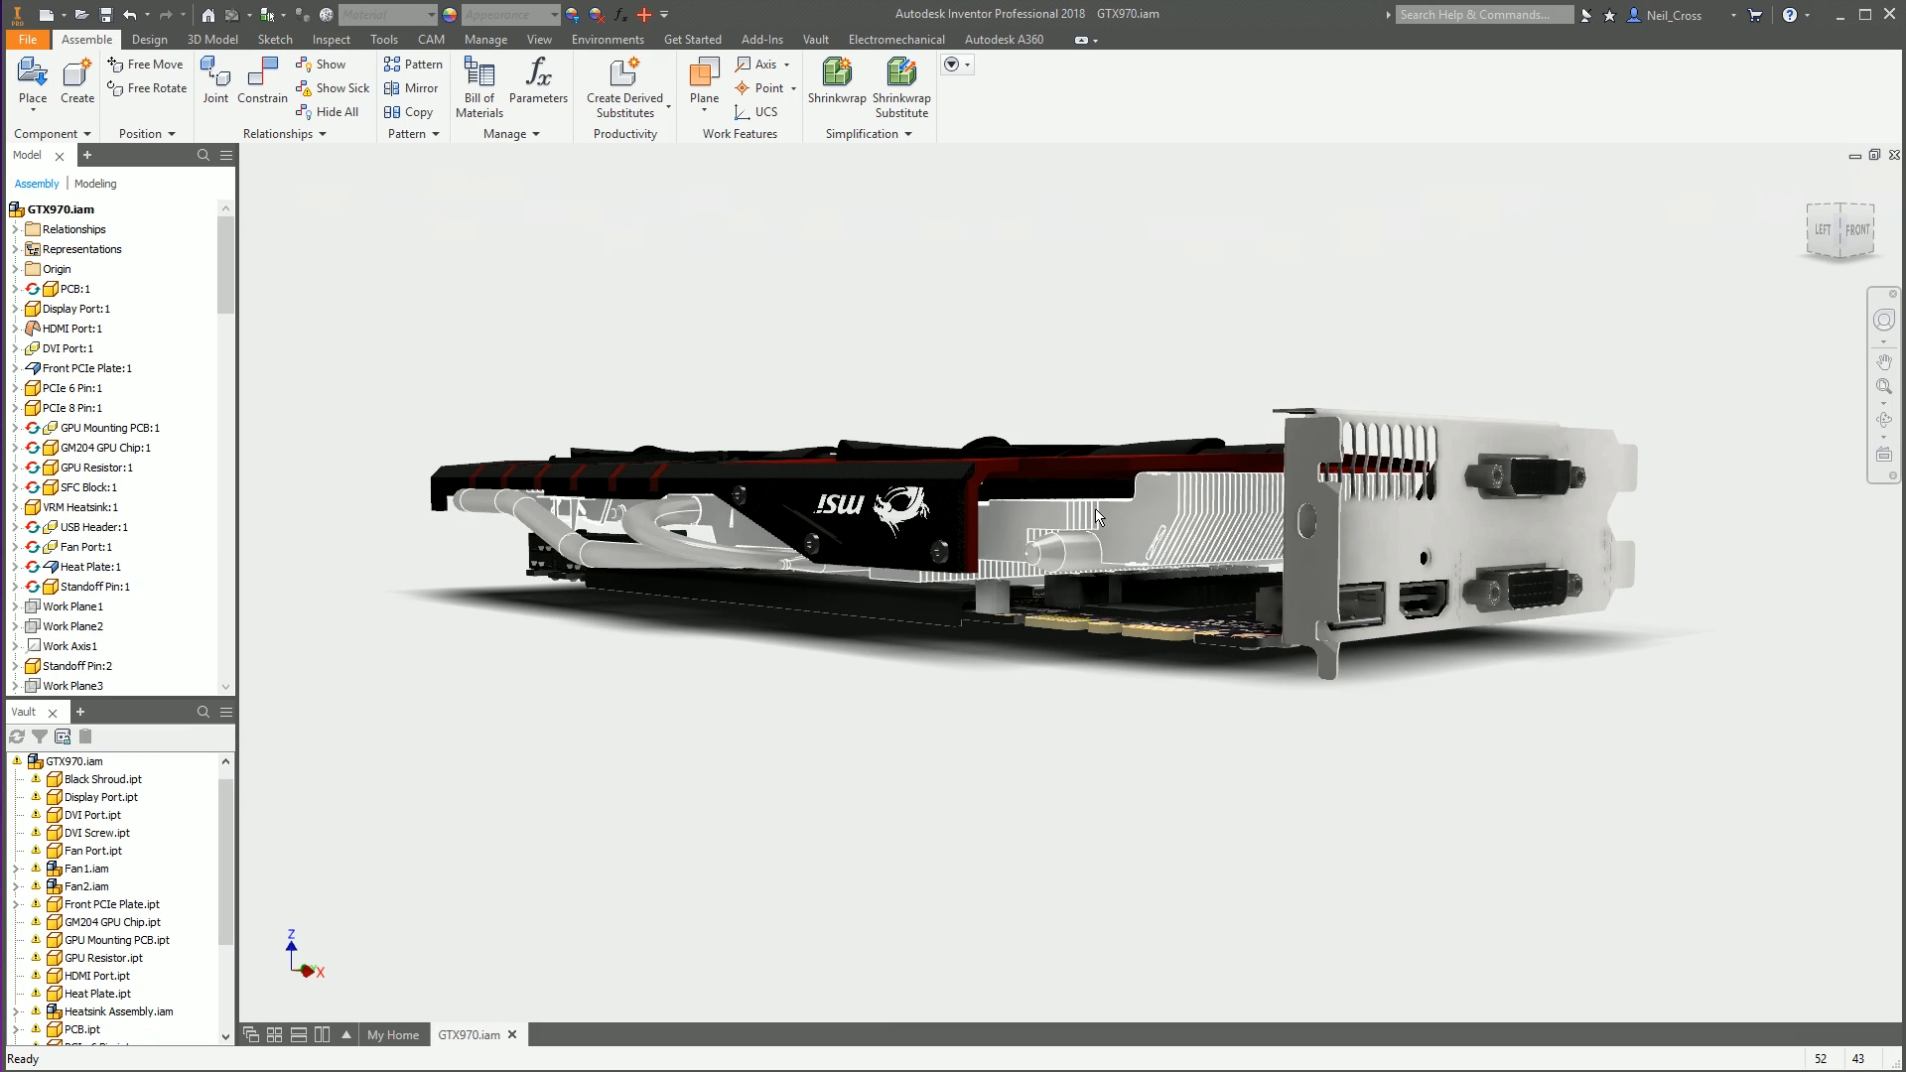
pyautogui.moveTo(1092, 564)
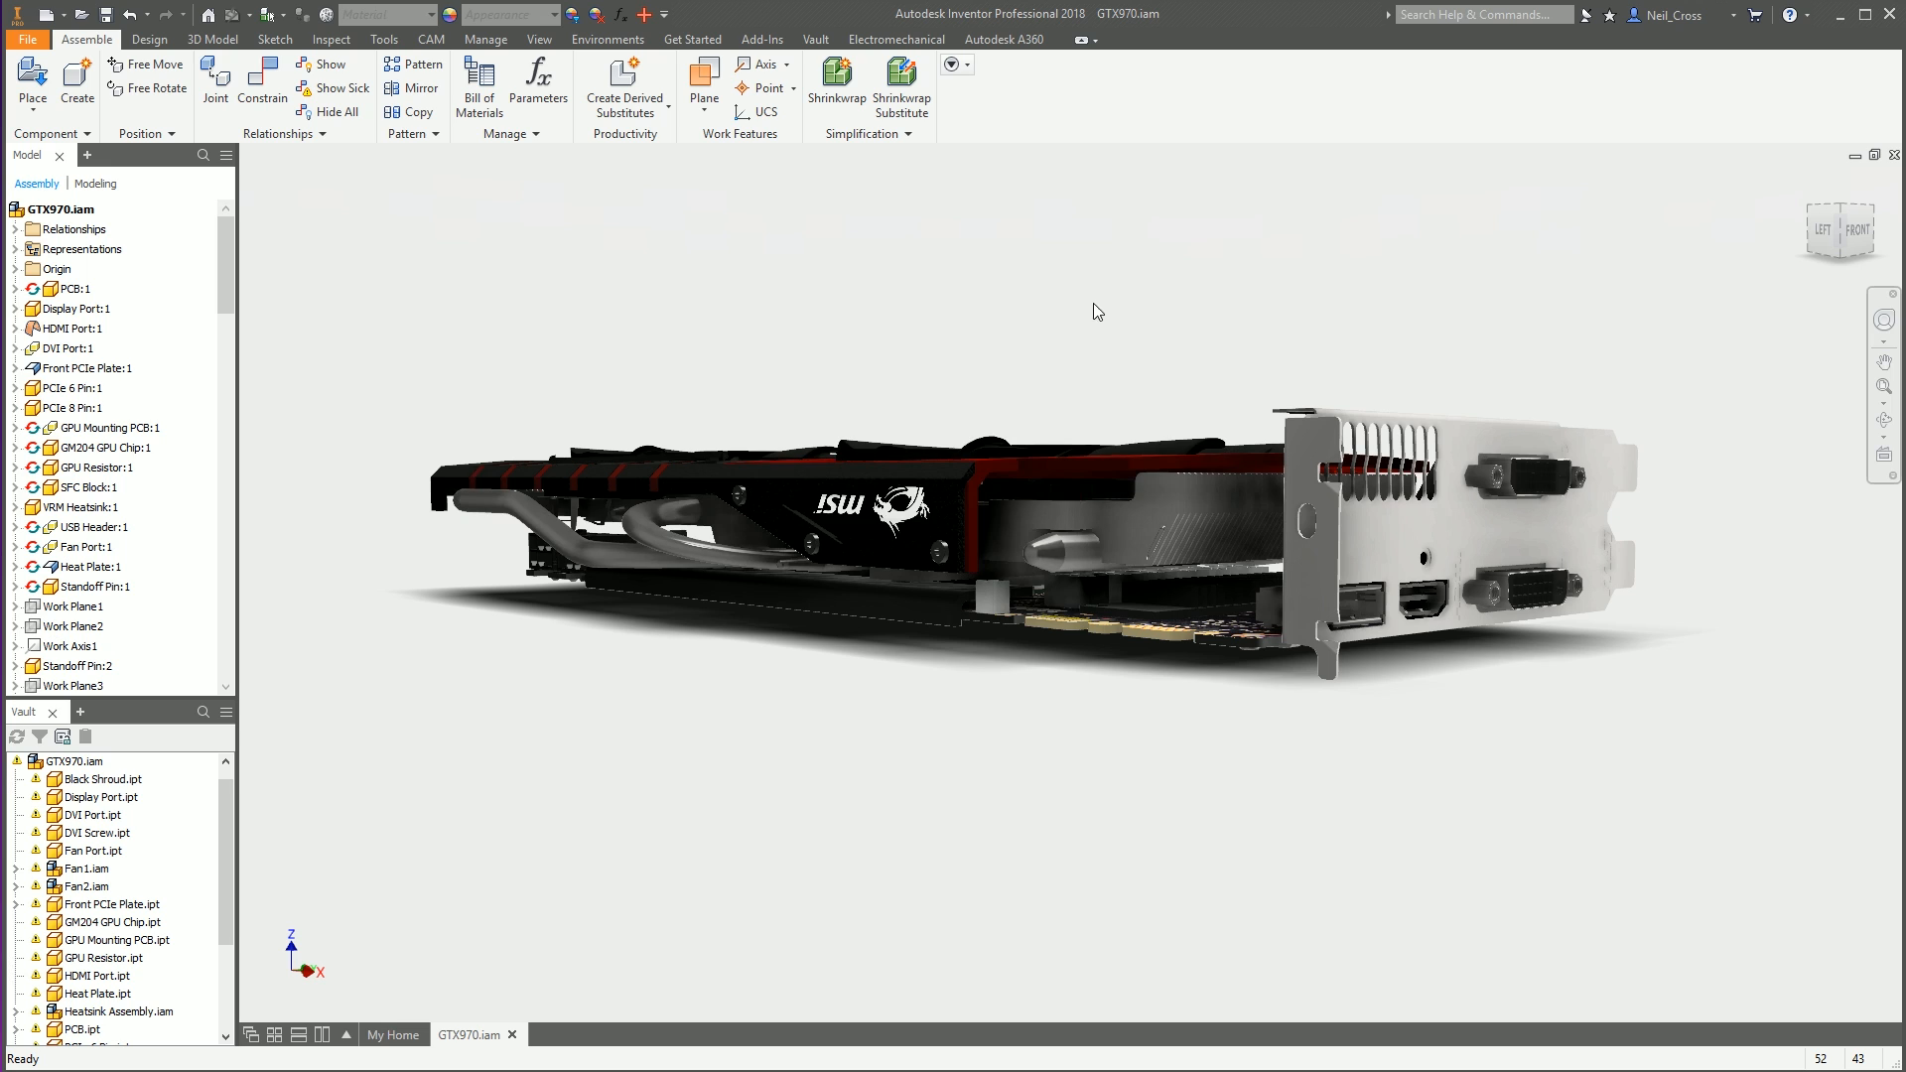
pyautogui.moveTo(1094, 312); pyautogui.dragTo(1025, 300)
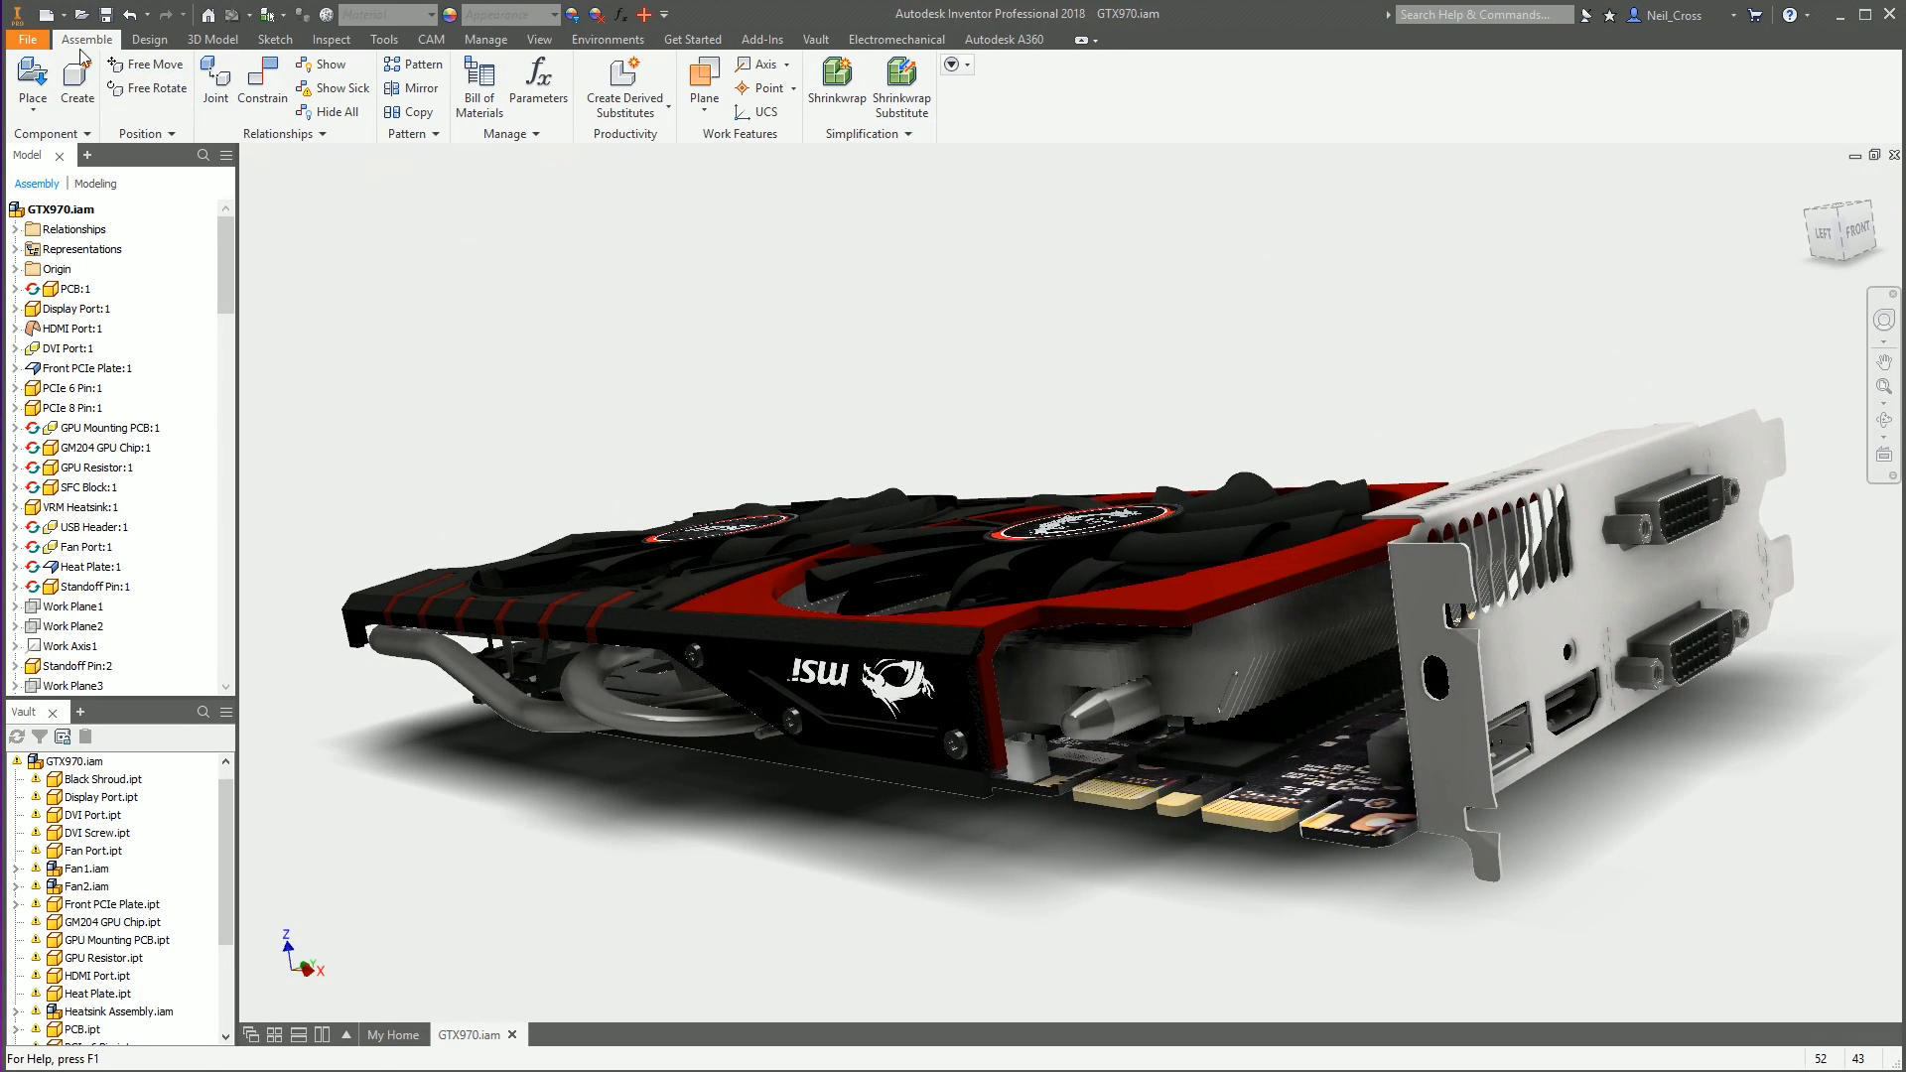
pyautogui.moveTo(121, 151)
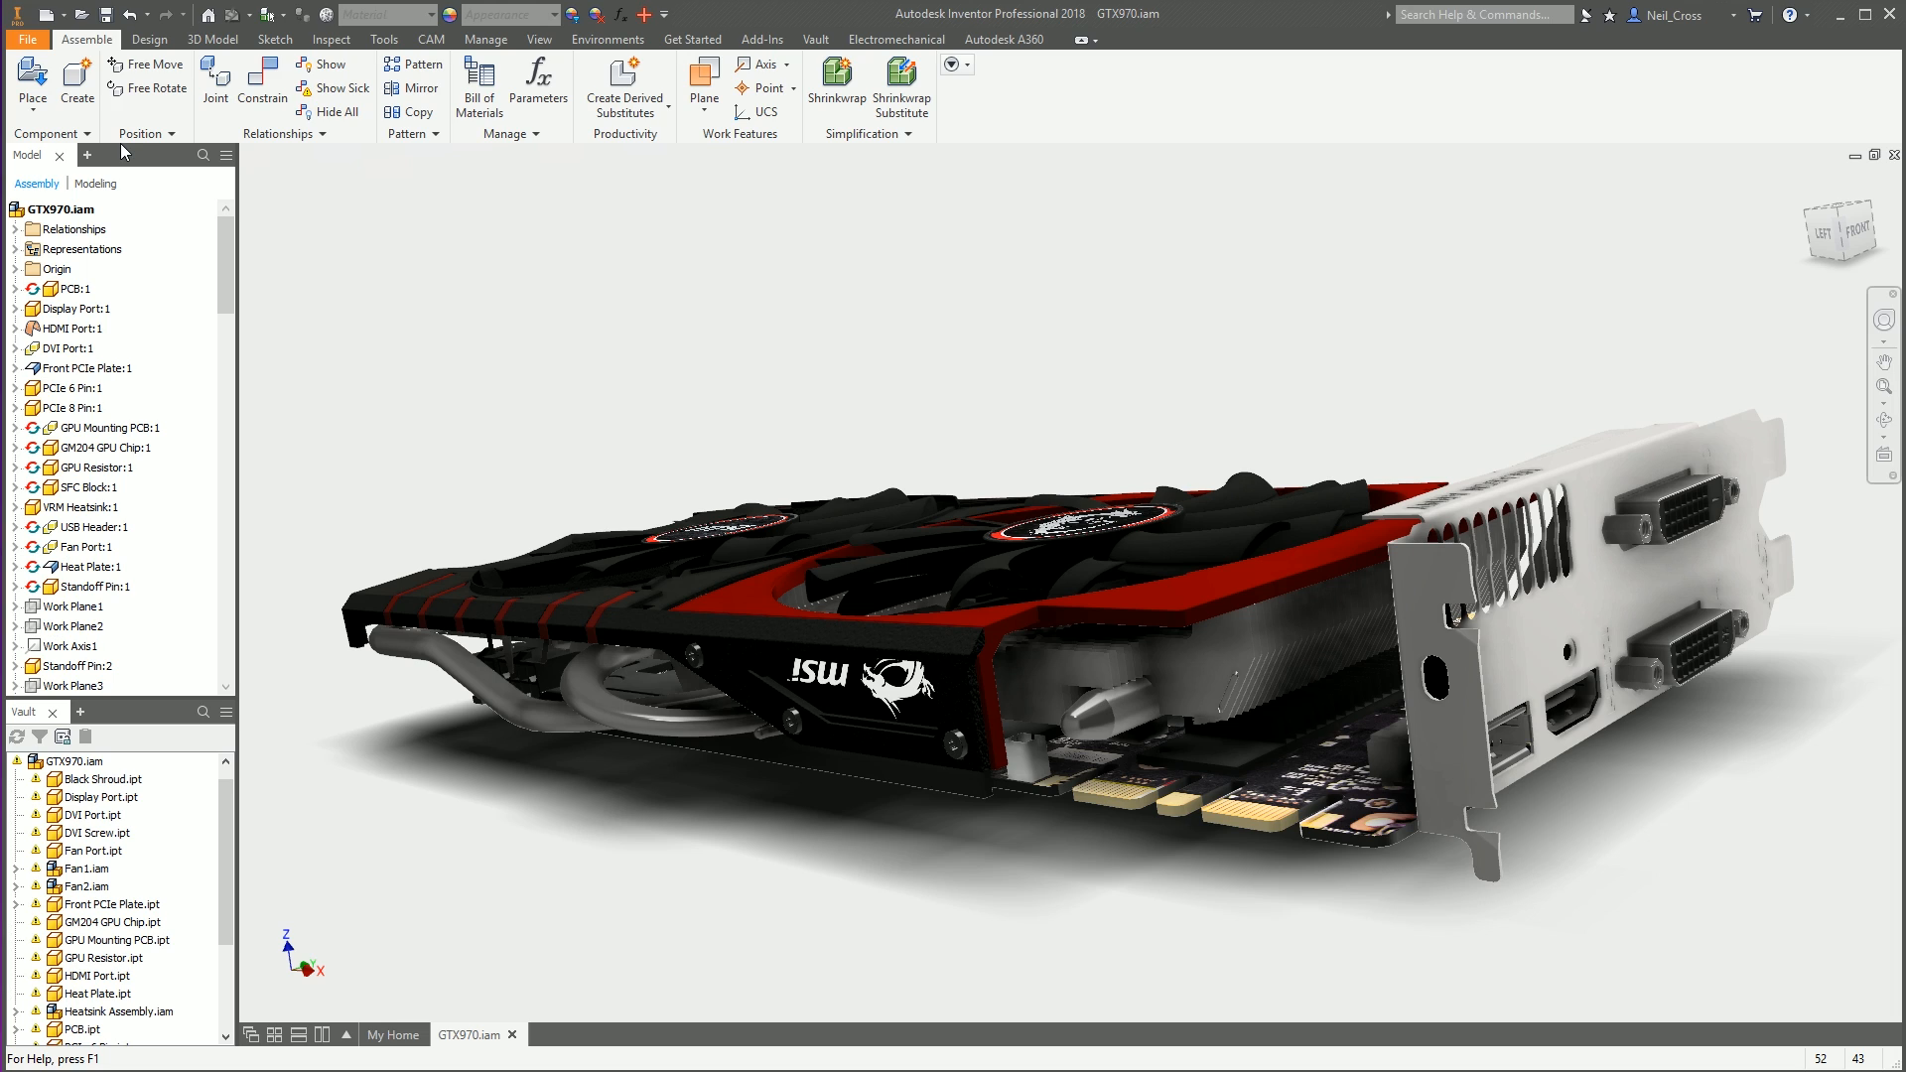
pyautogui.moveTo(443, 80)
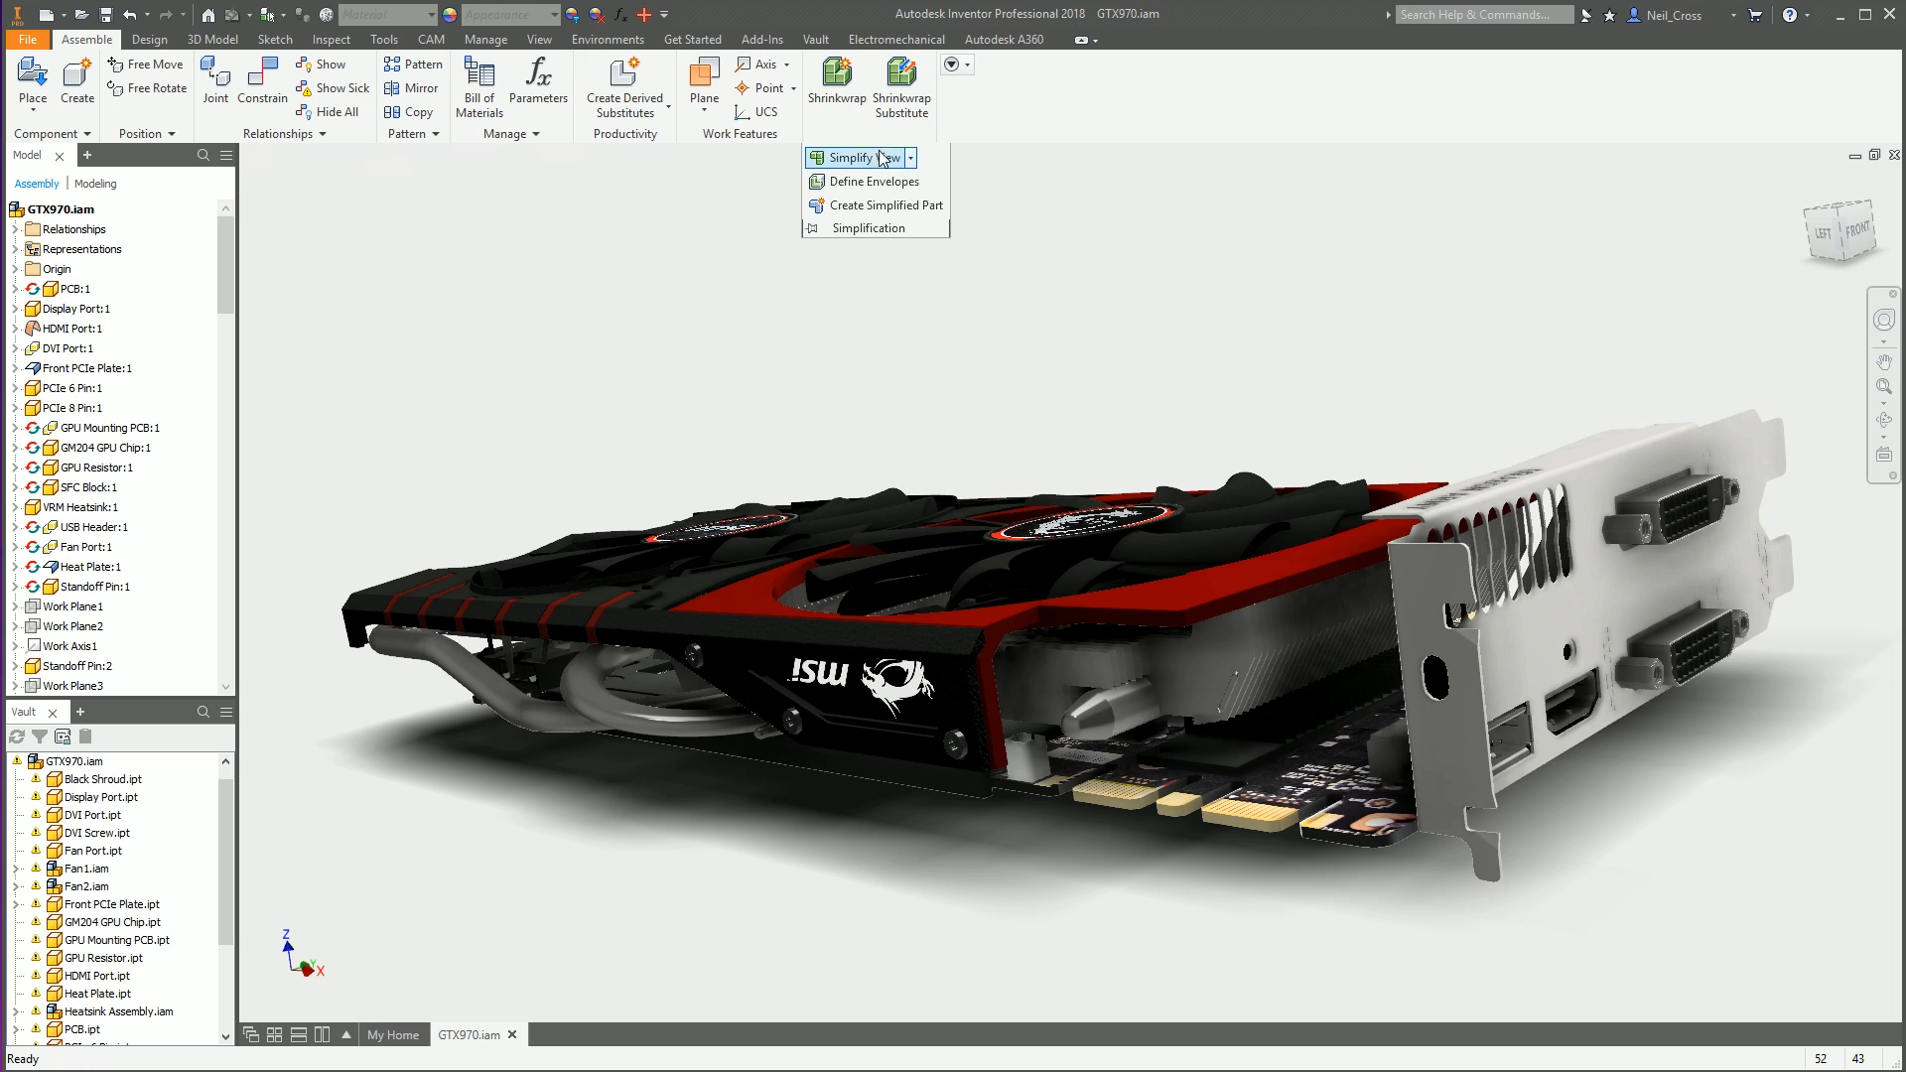
pyautogui.moveTo(868, 181)
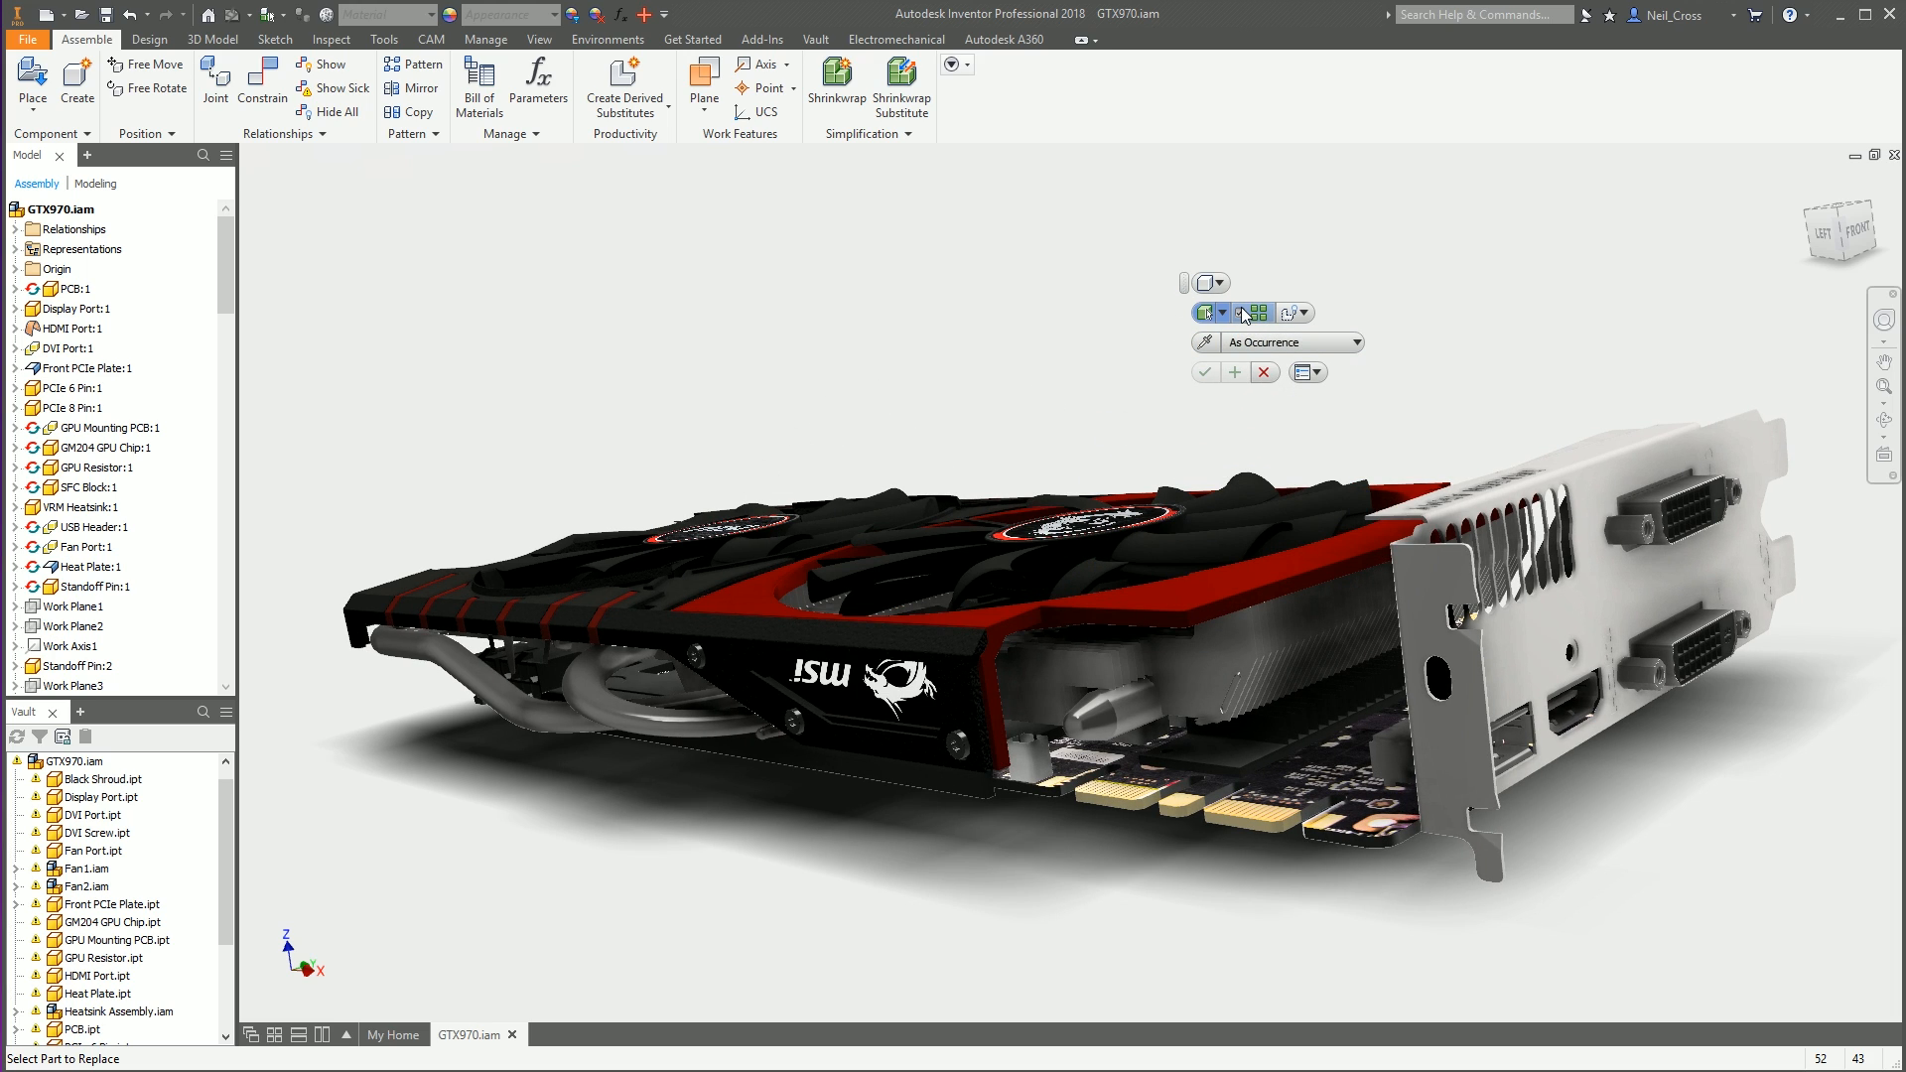
pyautogui.moveTo(1243, 312)
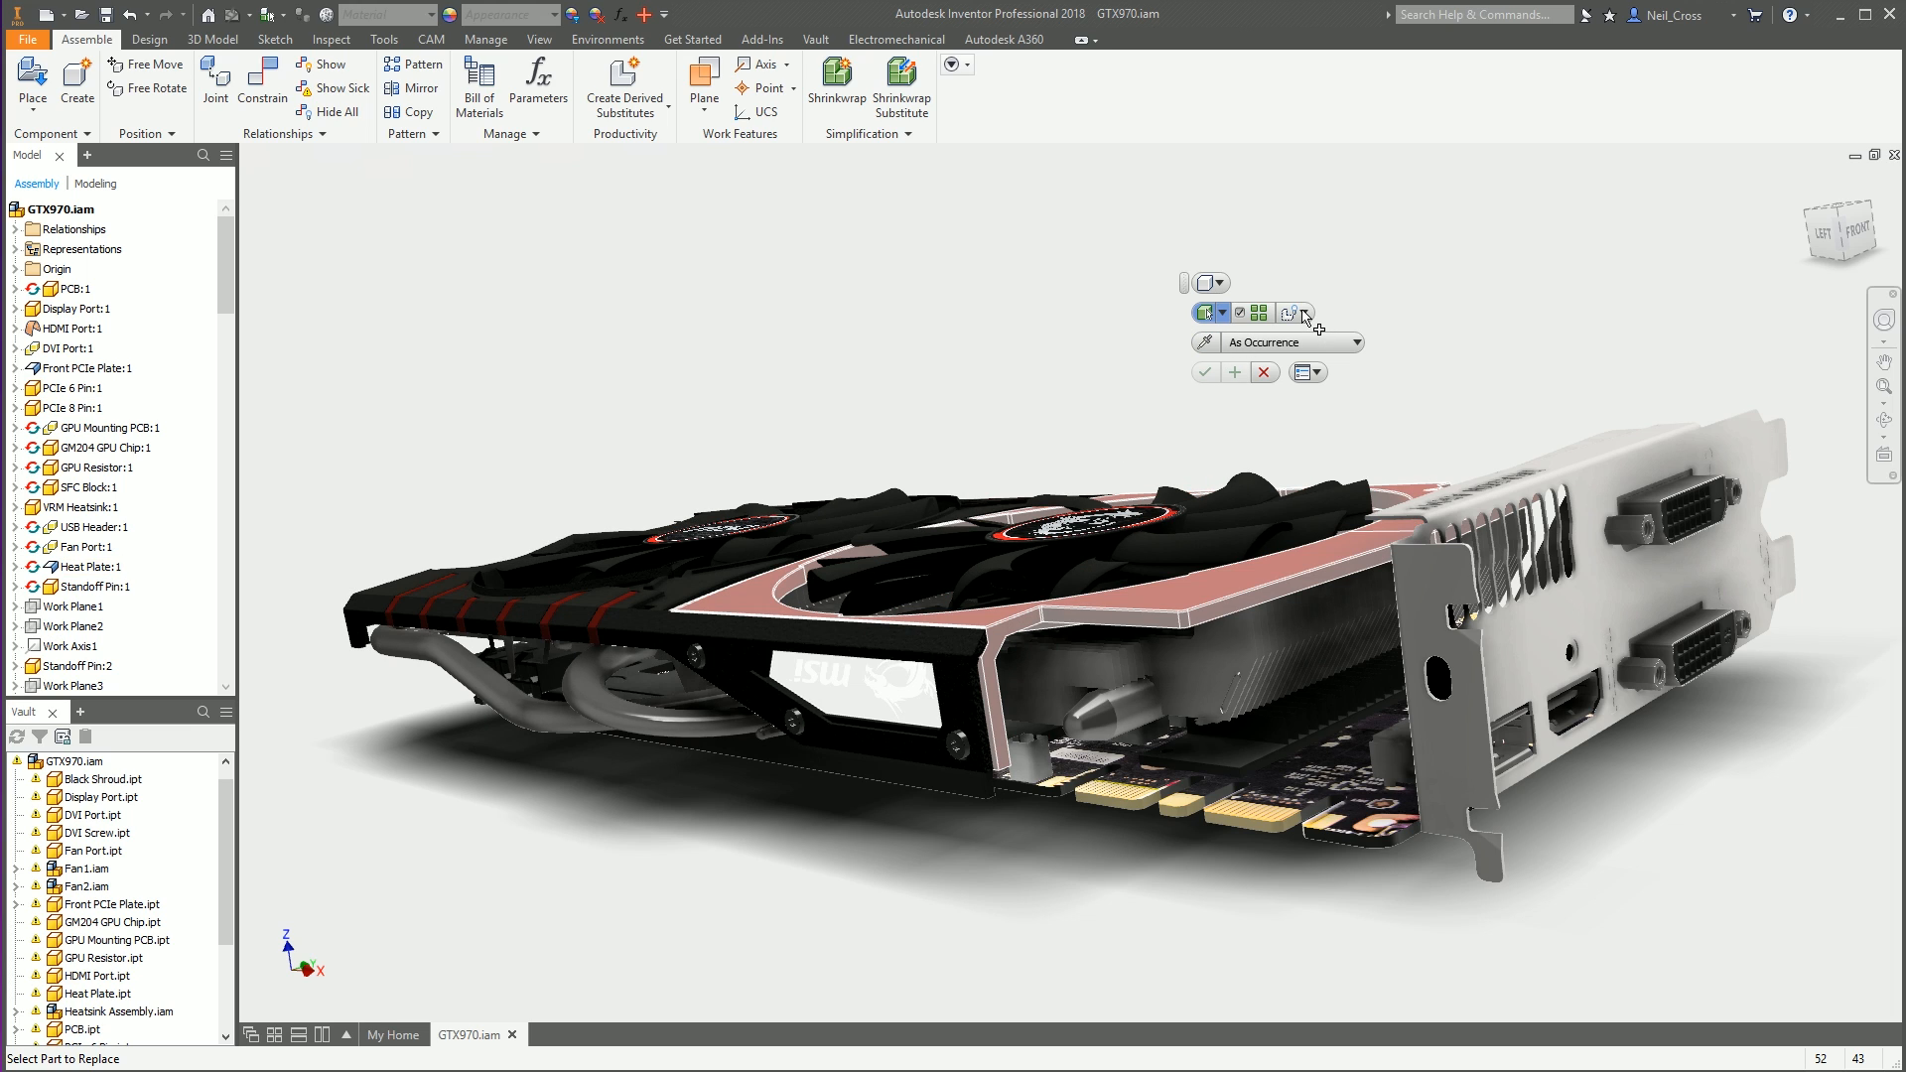
pyautogui.click(1308, 312)
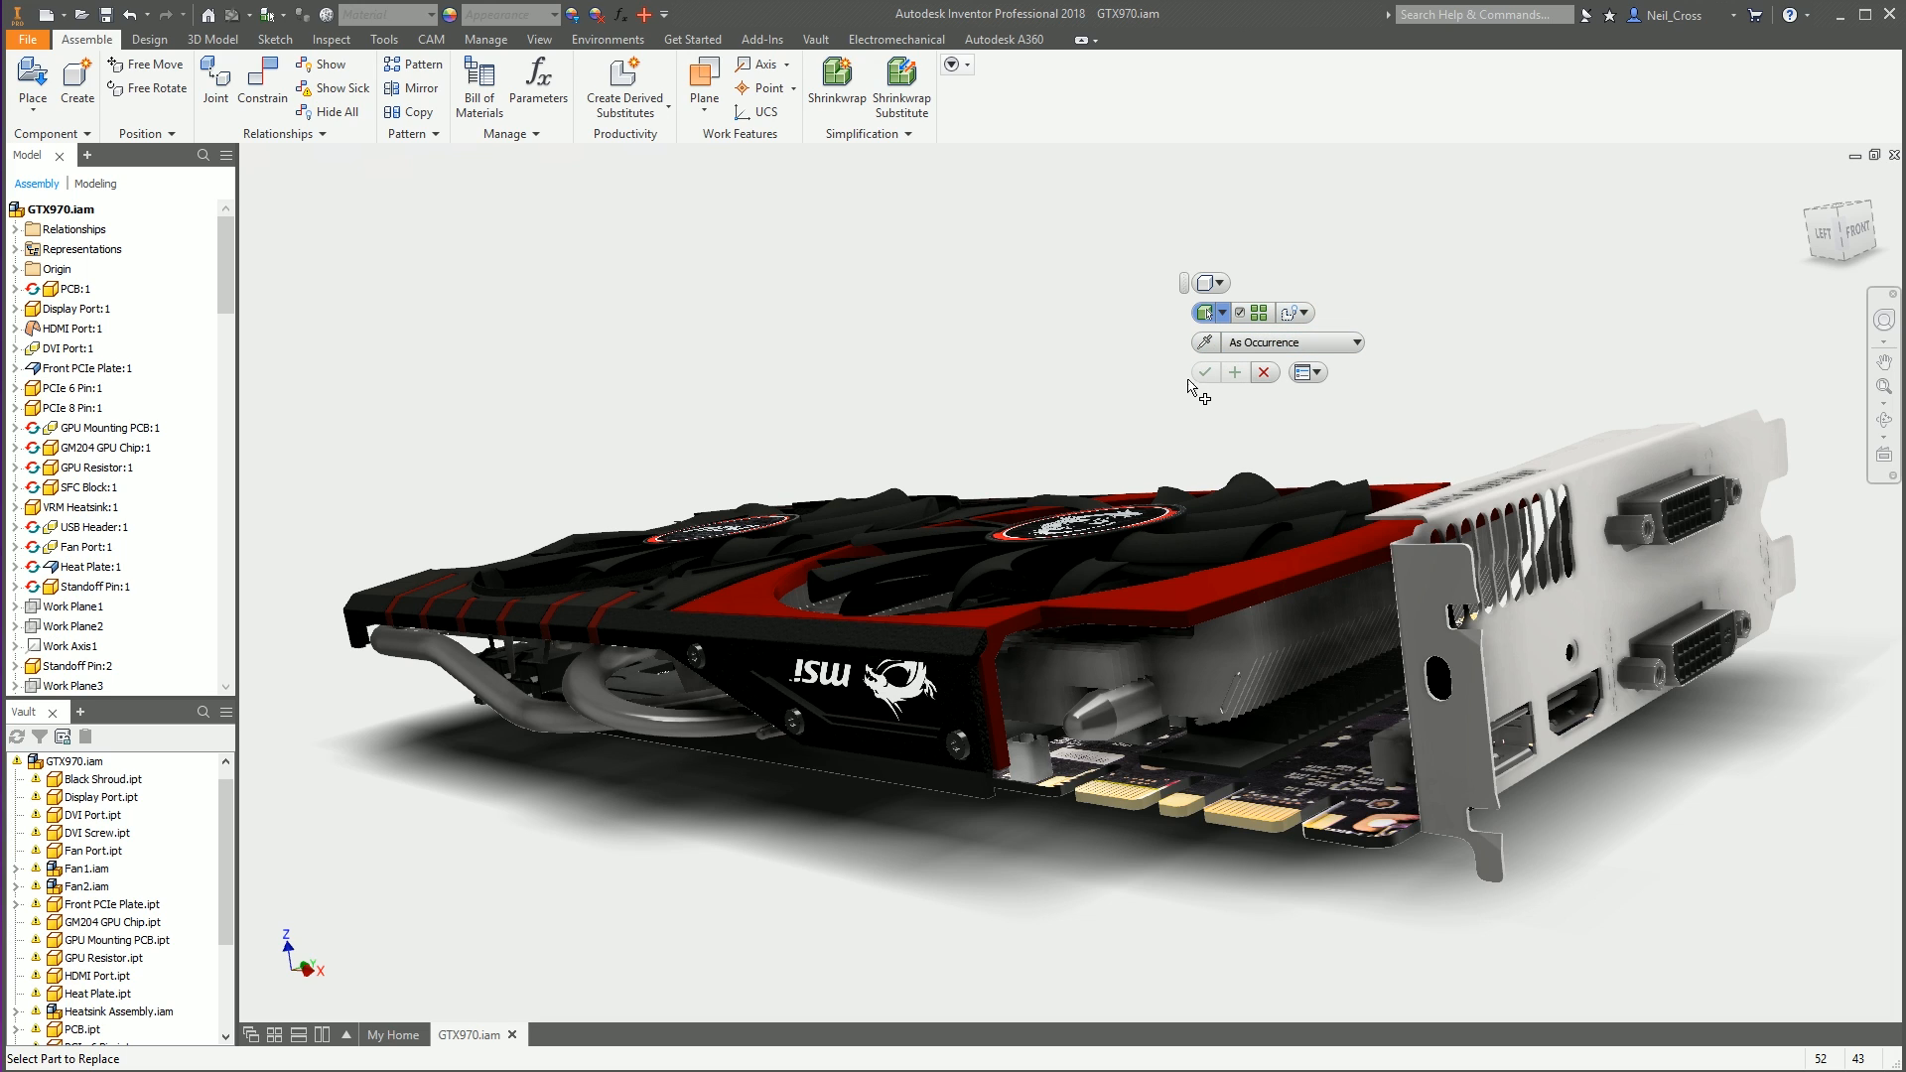
pyautogui.moveTo(697, 668)
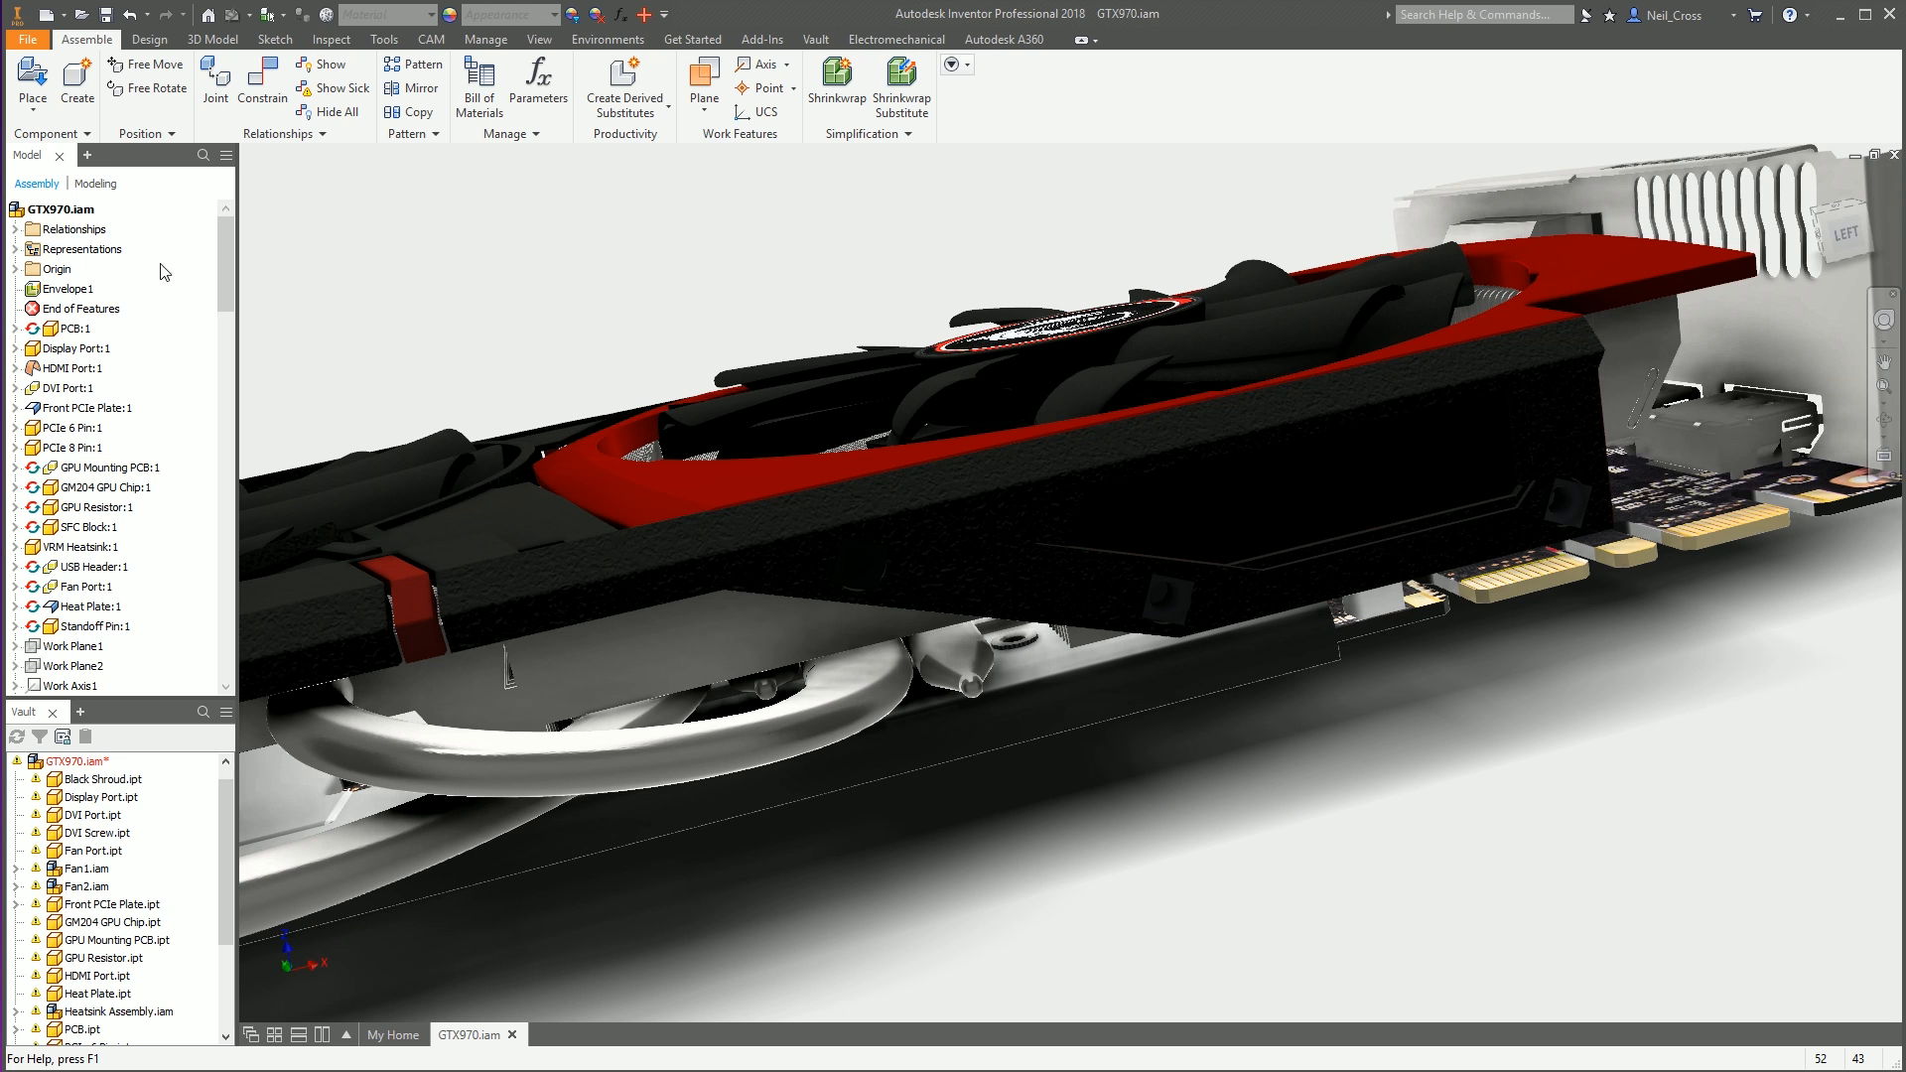
# Select Envelope1 in the browser so it can be renamed
pyautogui.click(68, 288)
pyautogui.write('Removed')
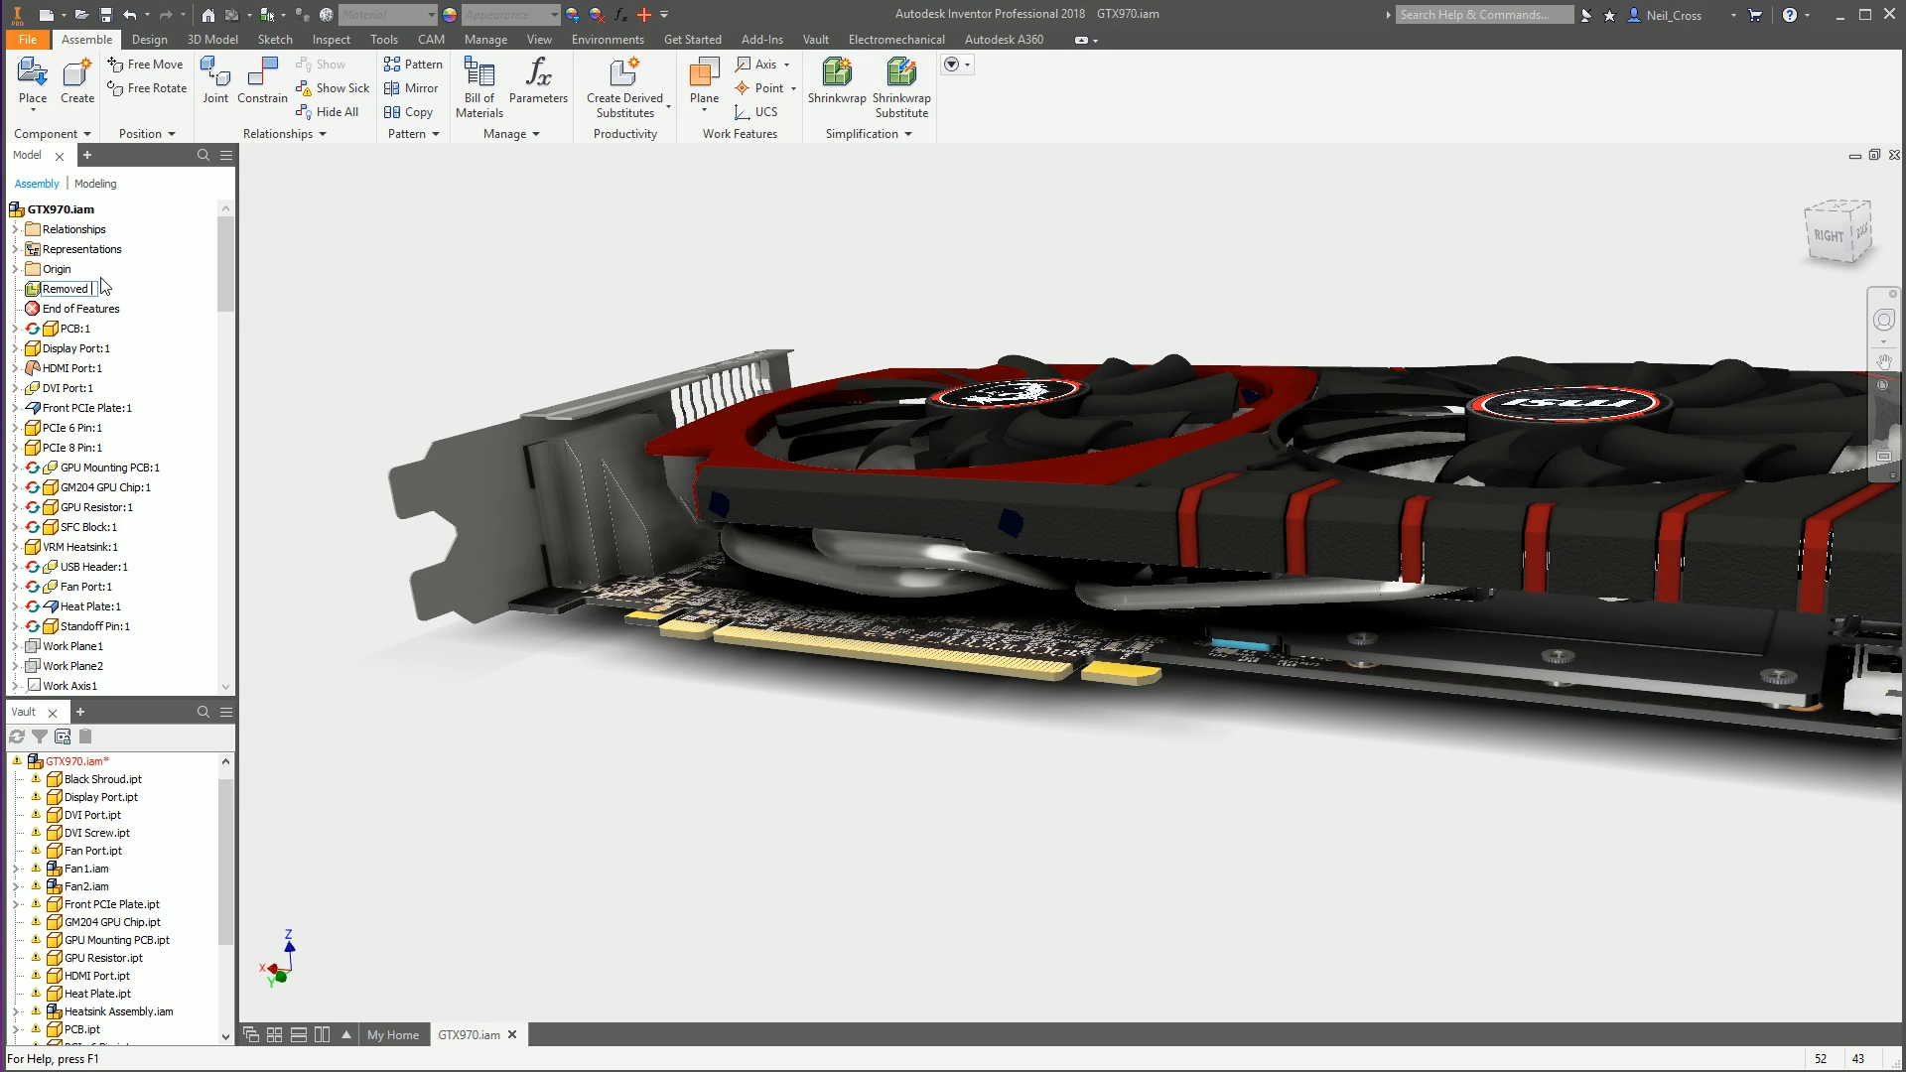
# Rename Envelope1 to 'Removed screw'
pyautogui.doubleClick(66, 288)
pyautogui.write(' screw')
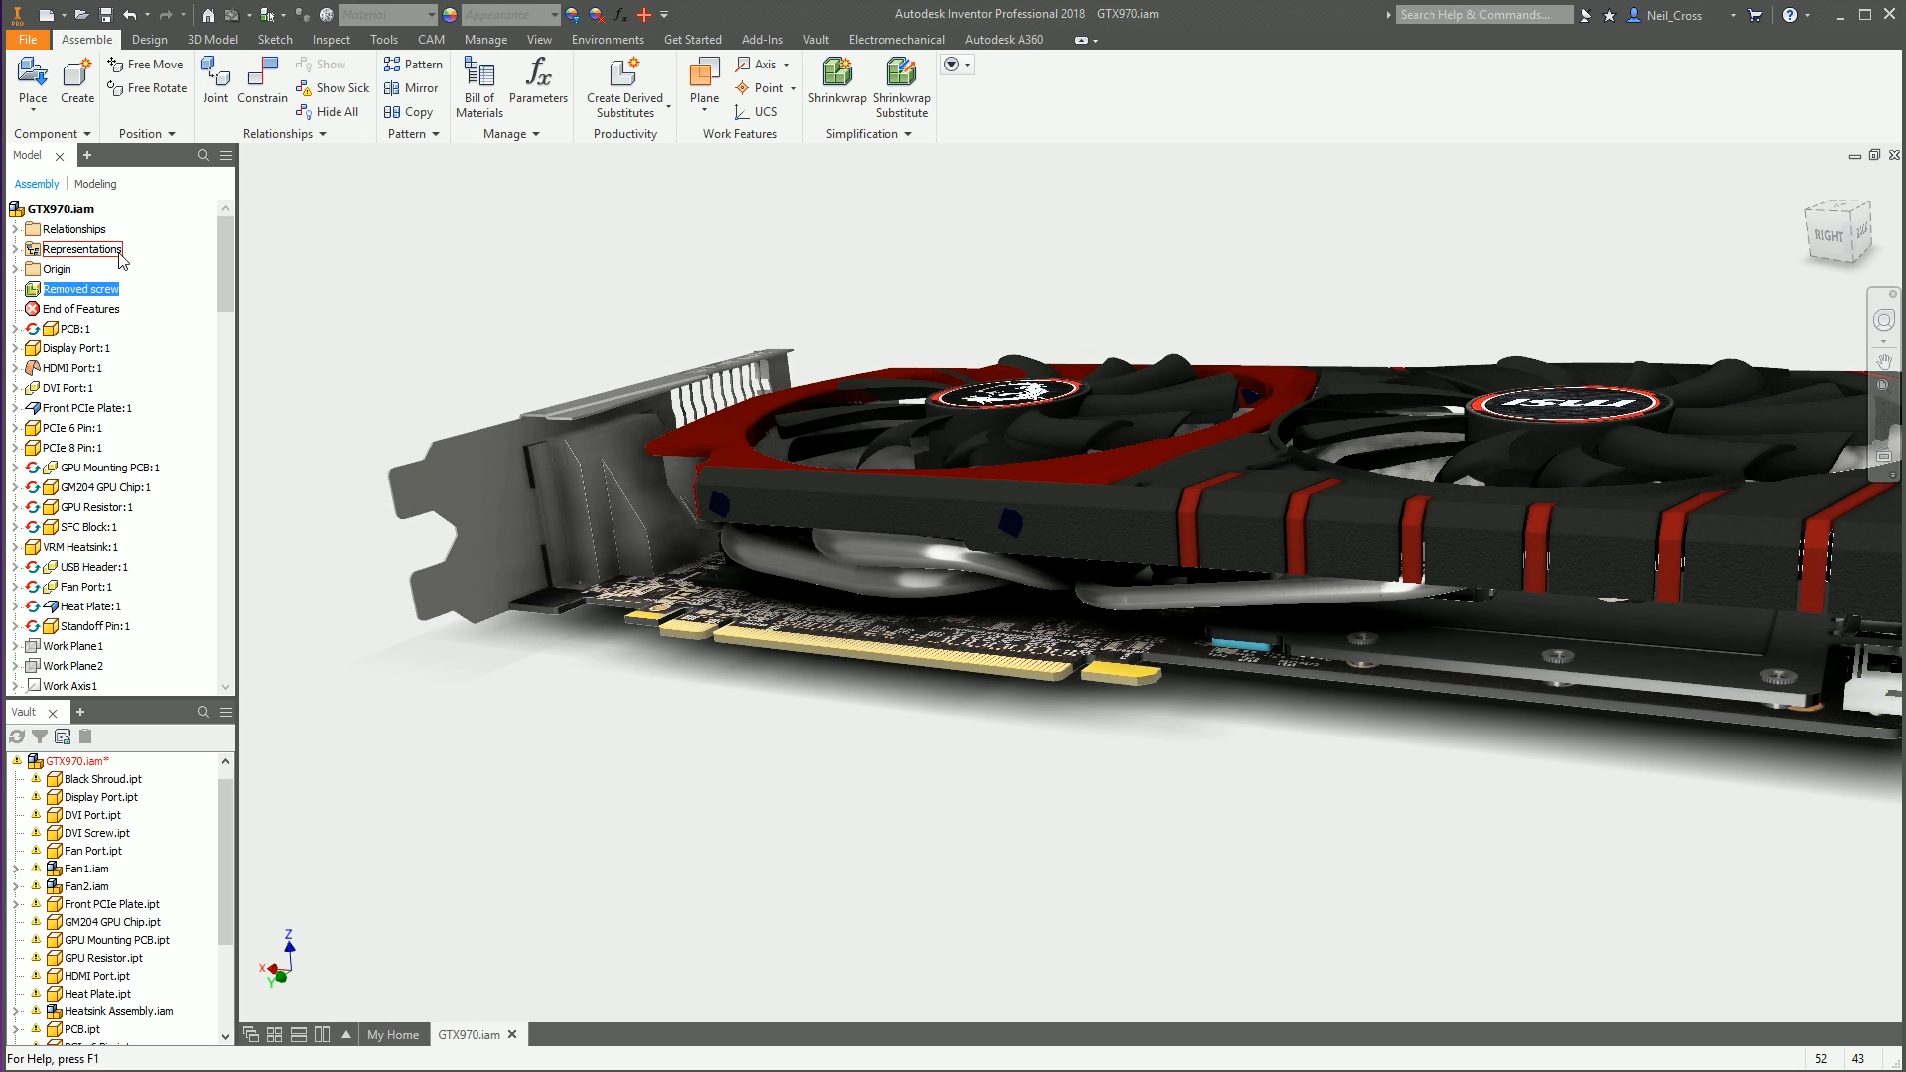
# Delete Torx Screw:1 through Torx Screw:5 from the assembly browser
pyautogui.scroll(-3)
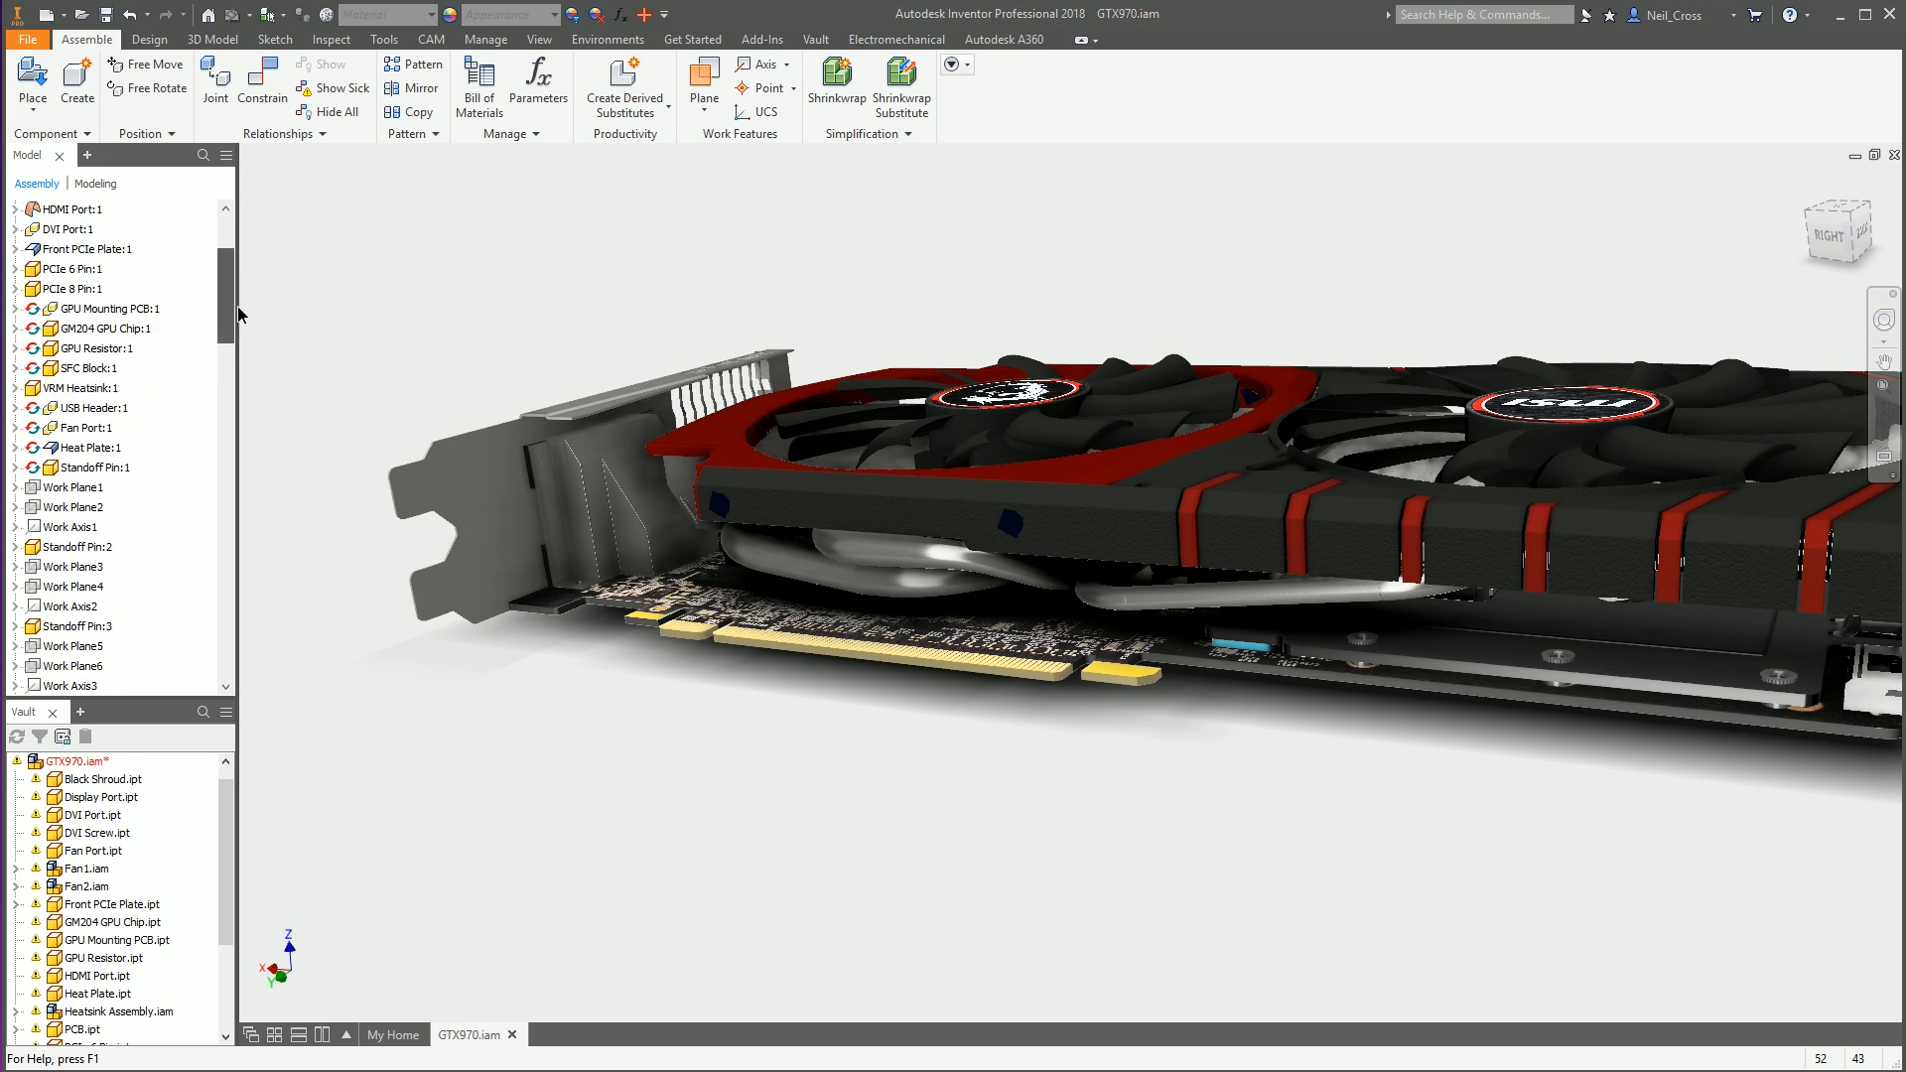
pyautogui.scroll(-3)
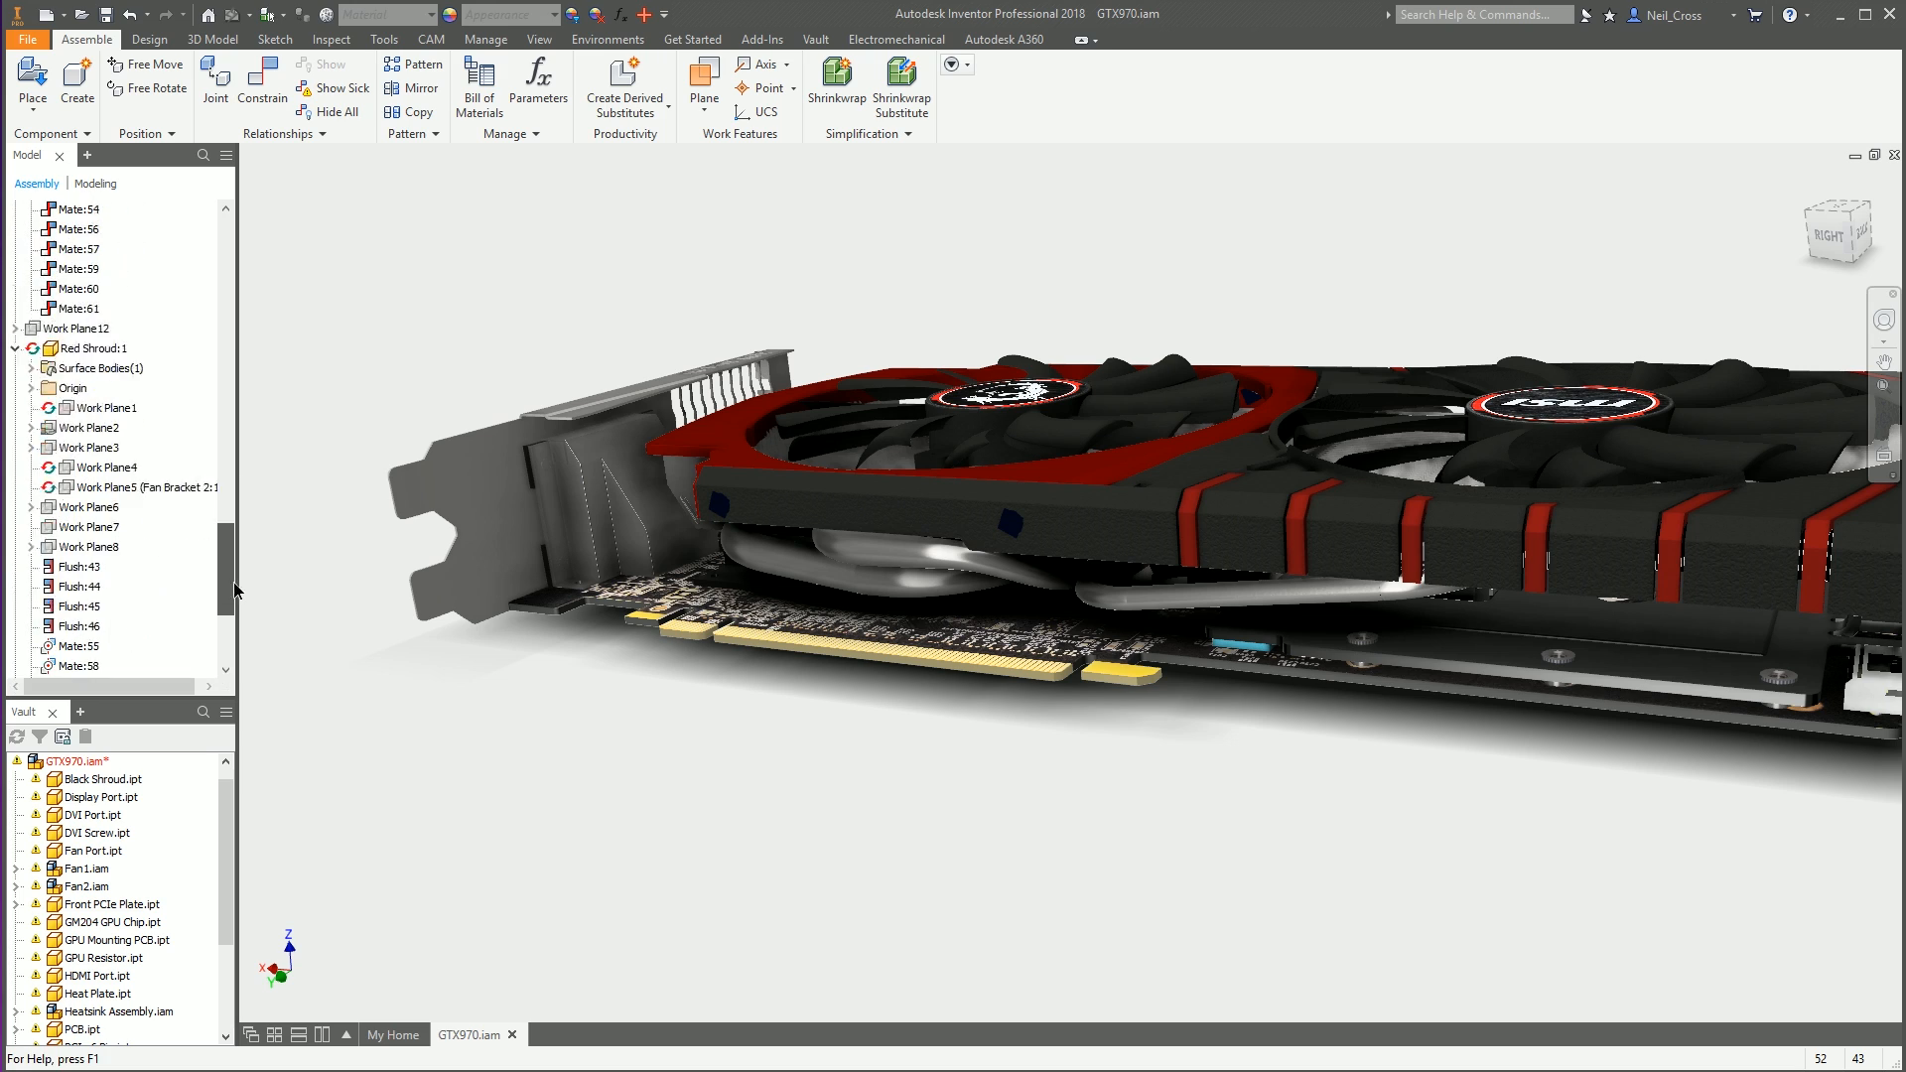
pyautogui.scroll(-3)
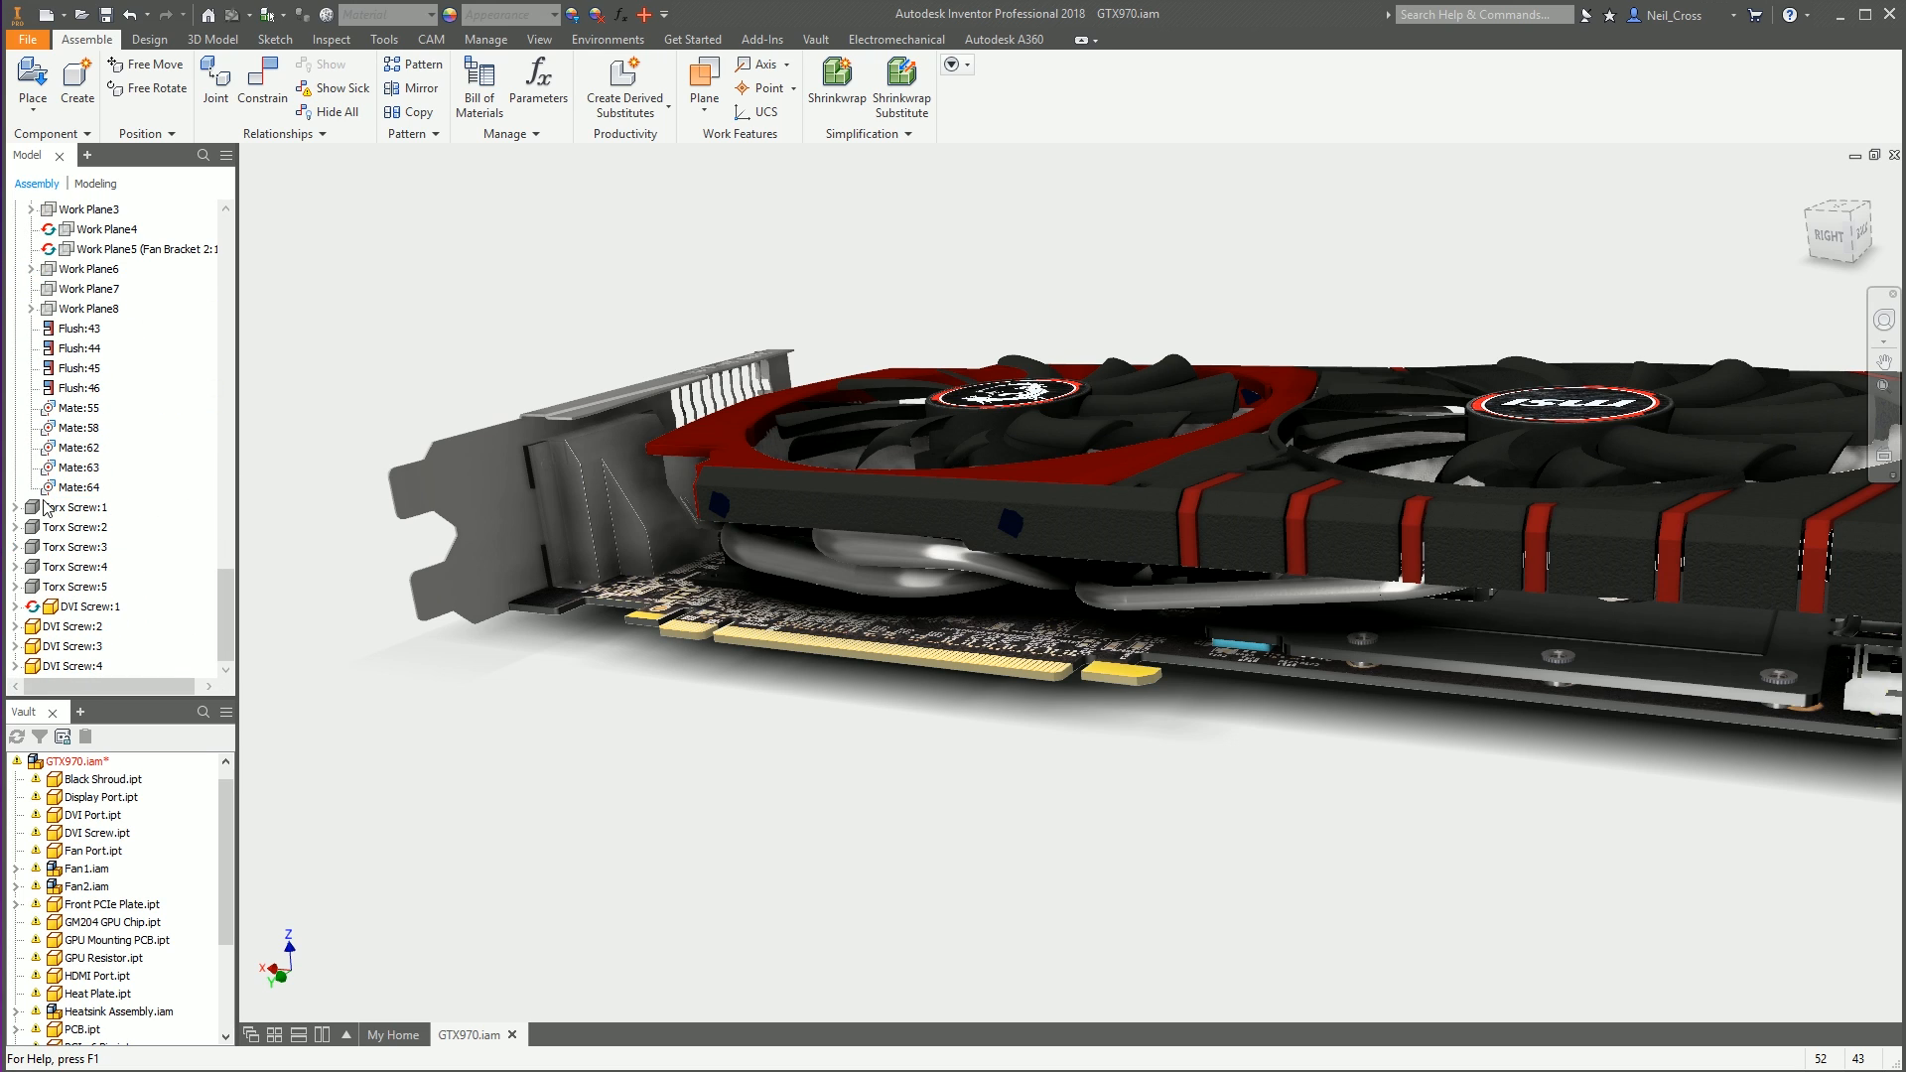
pyautogui.click(75, 506)
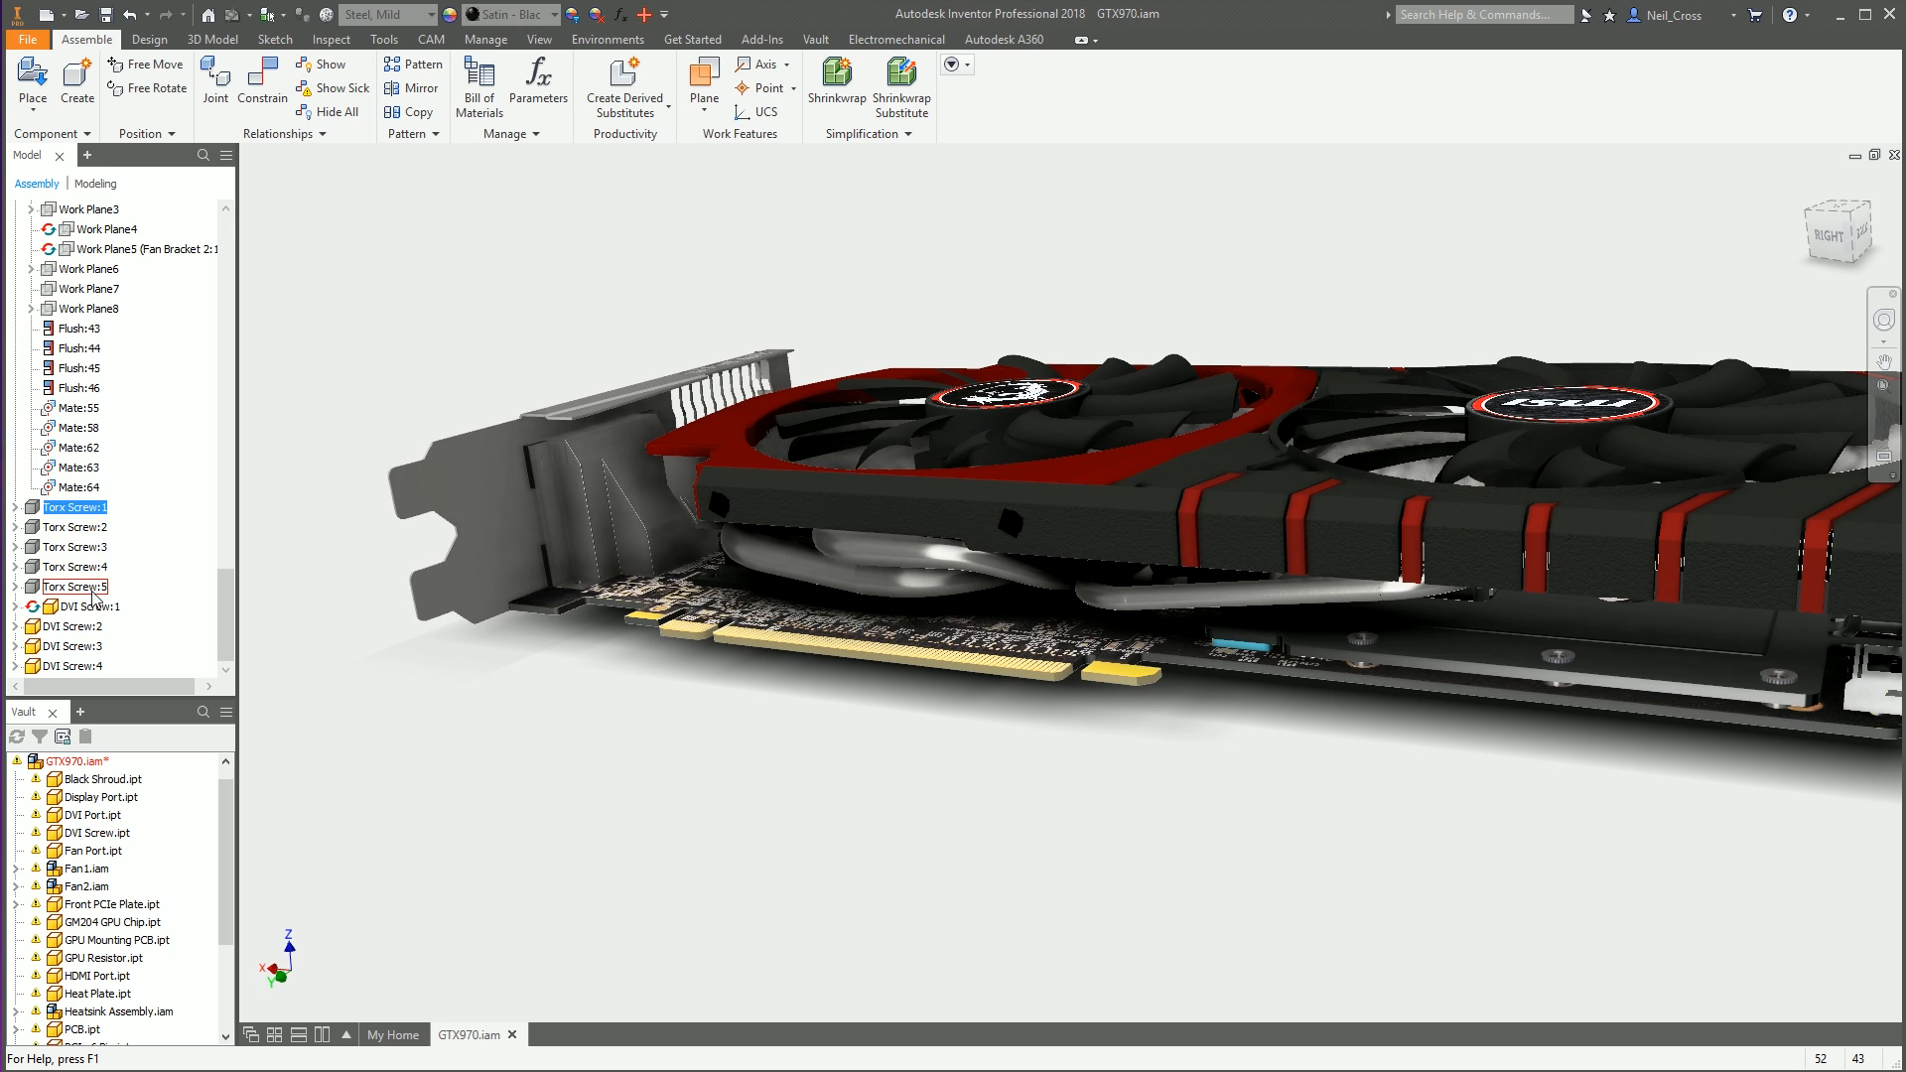
pyautogui.rightClick(75, 588)
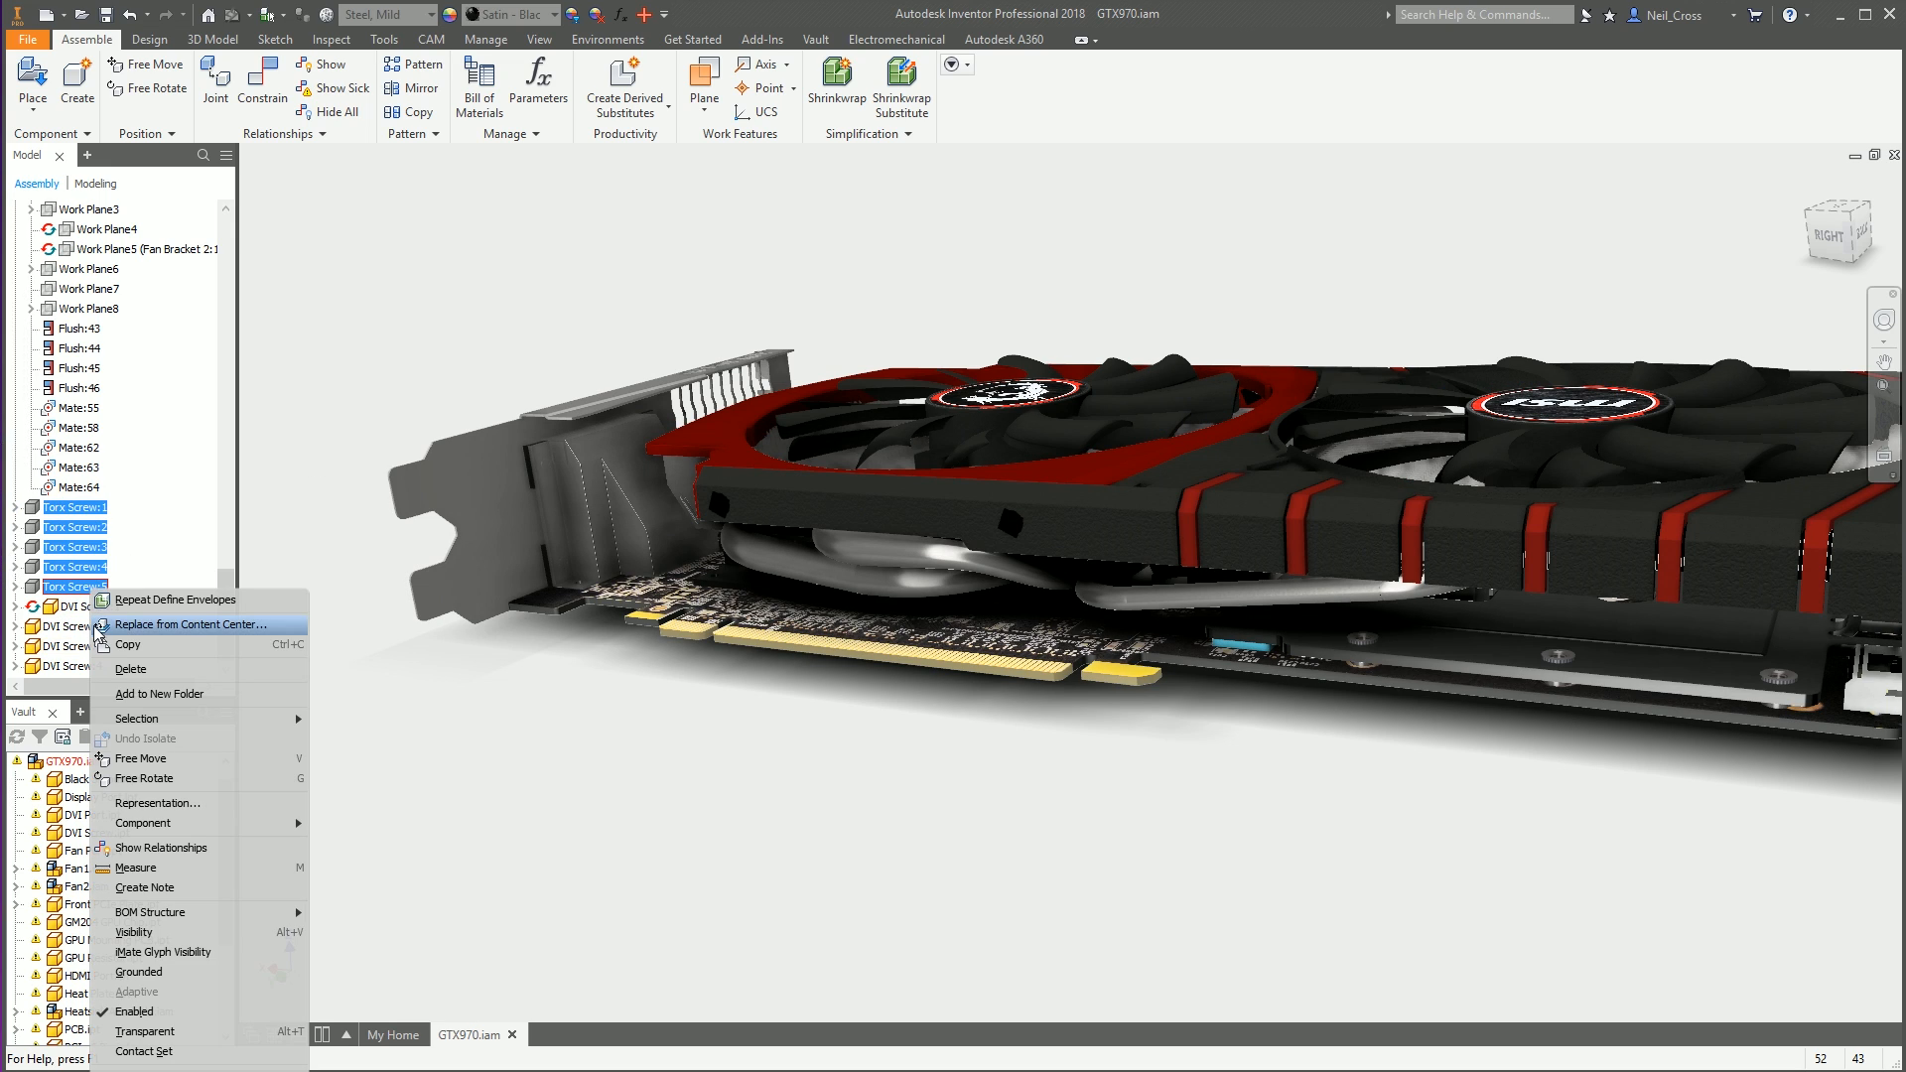
pyautogui.click(131, 669)
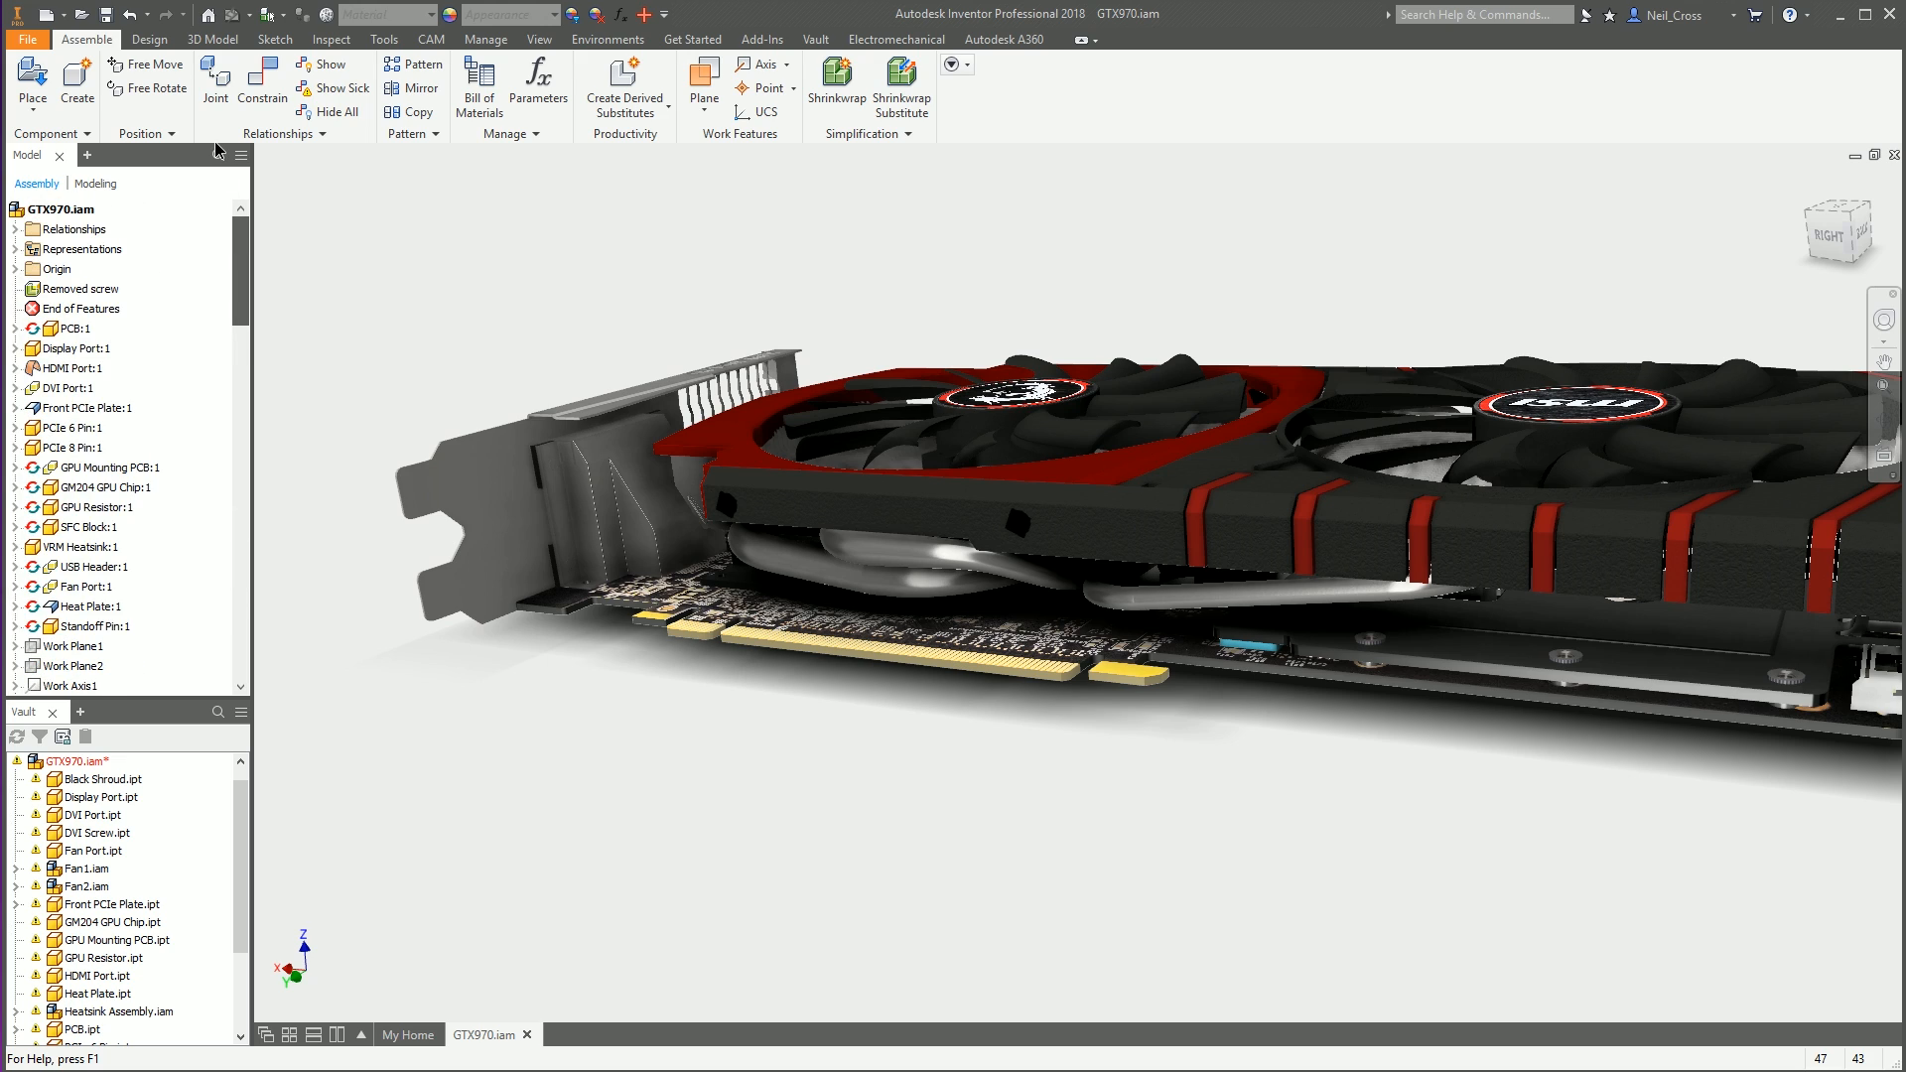
pyautogui.rightClick(80, 288)
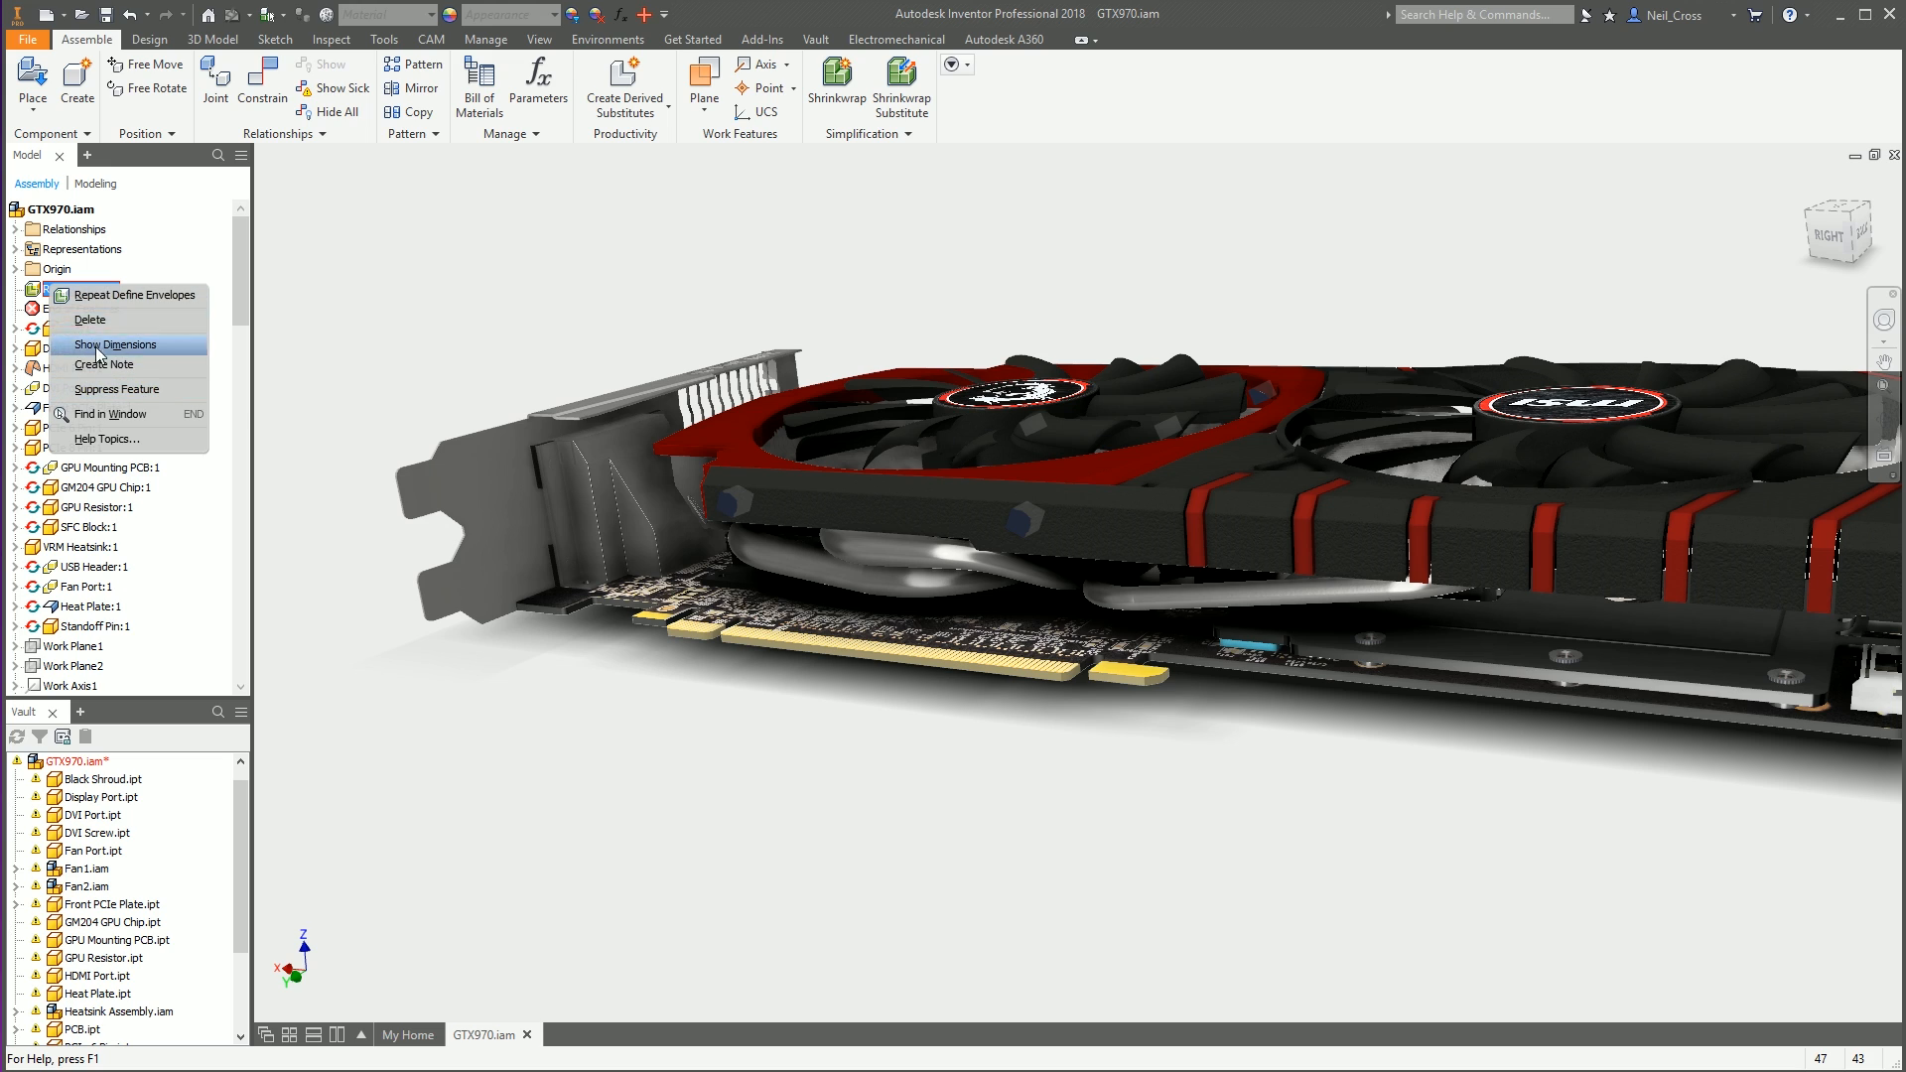
pyautogui.moveTo(97, 349)
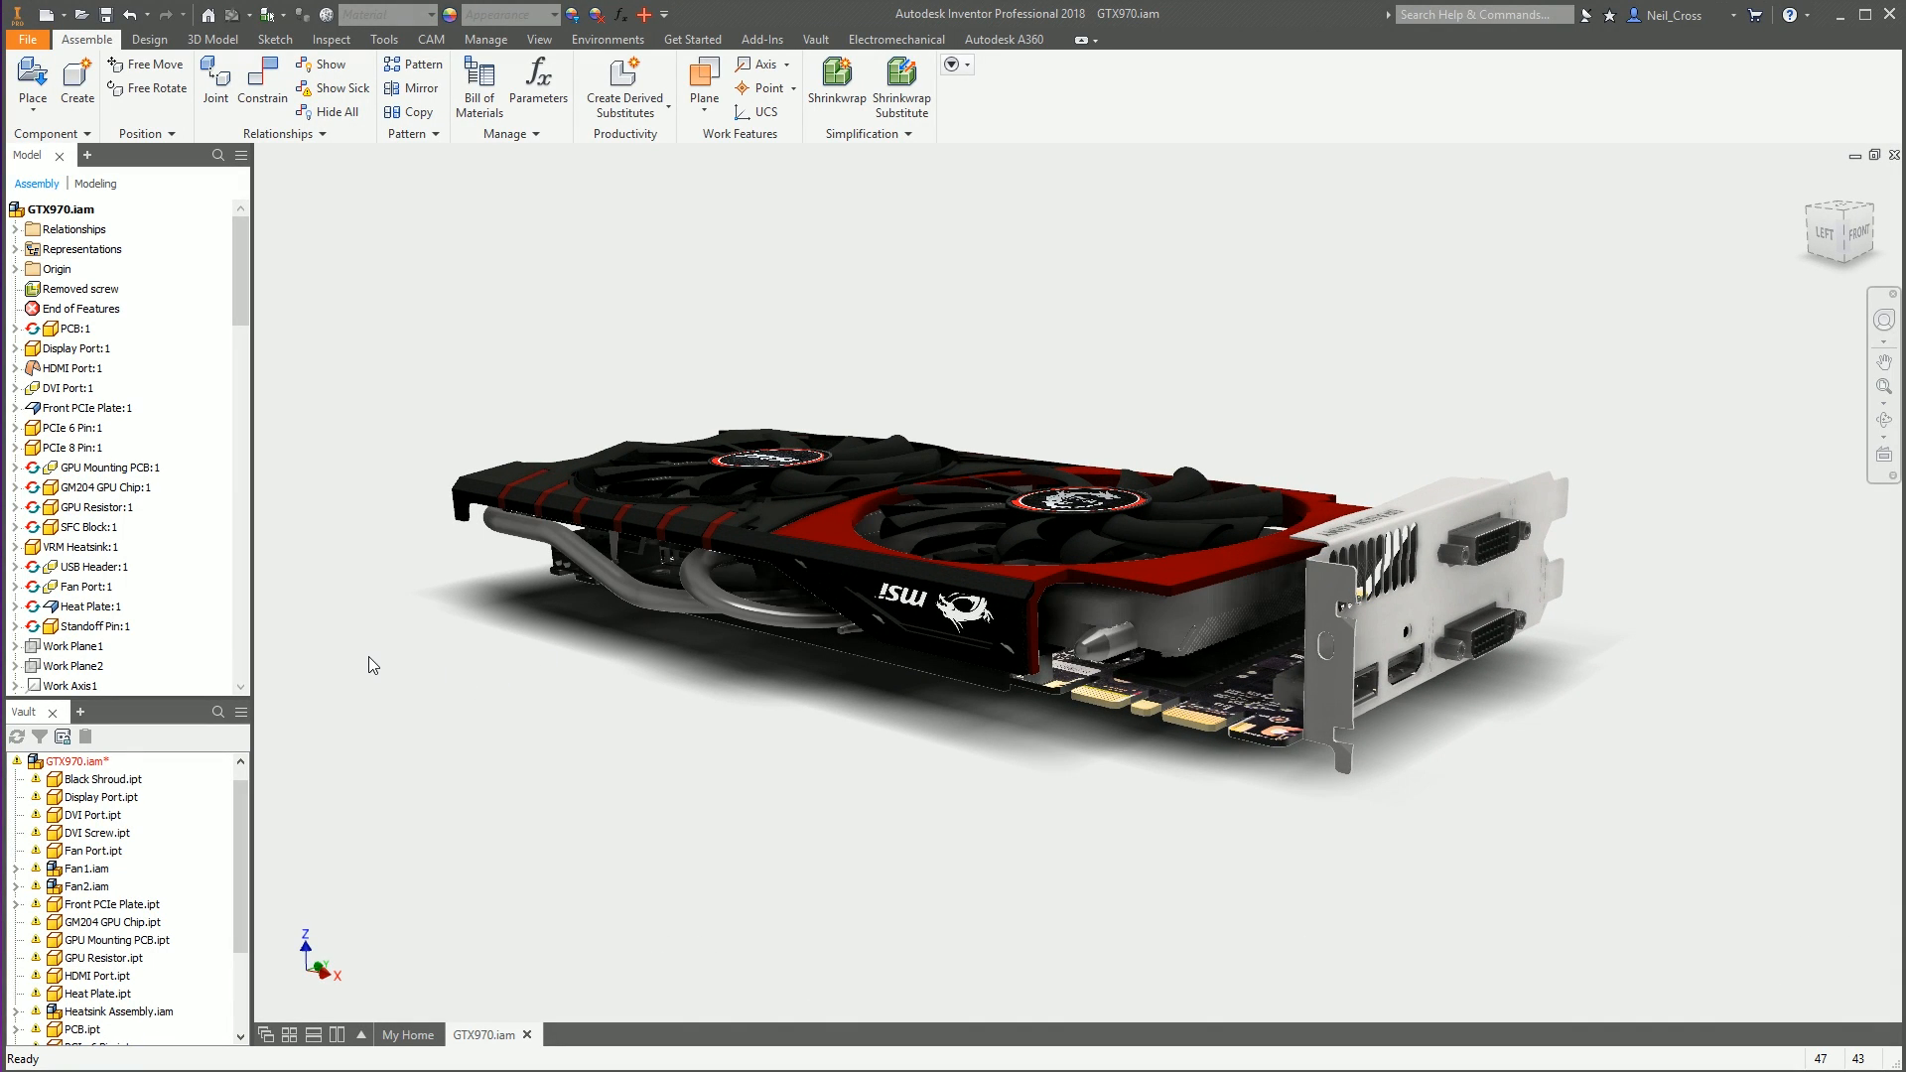
pyautogui.moveTo(347, 669)
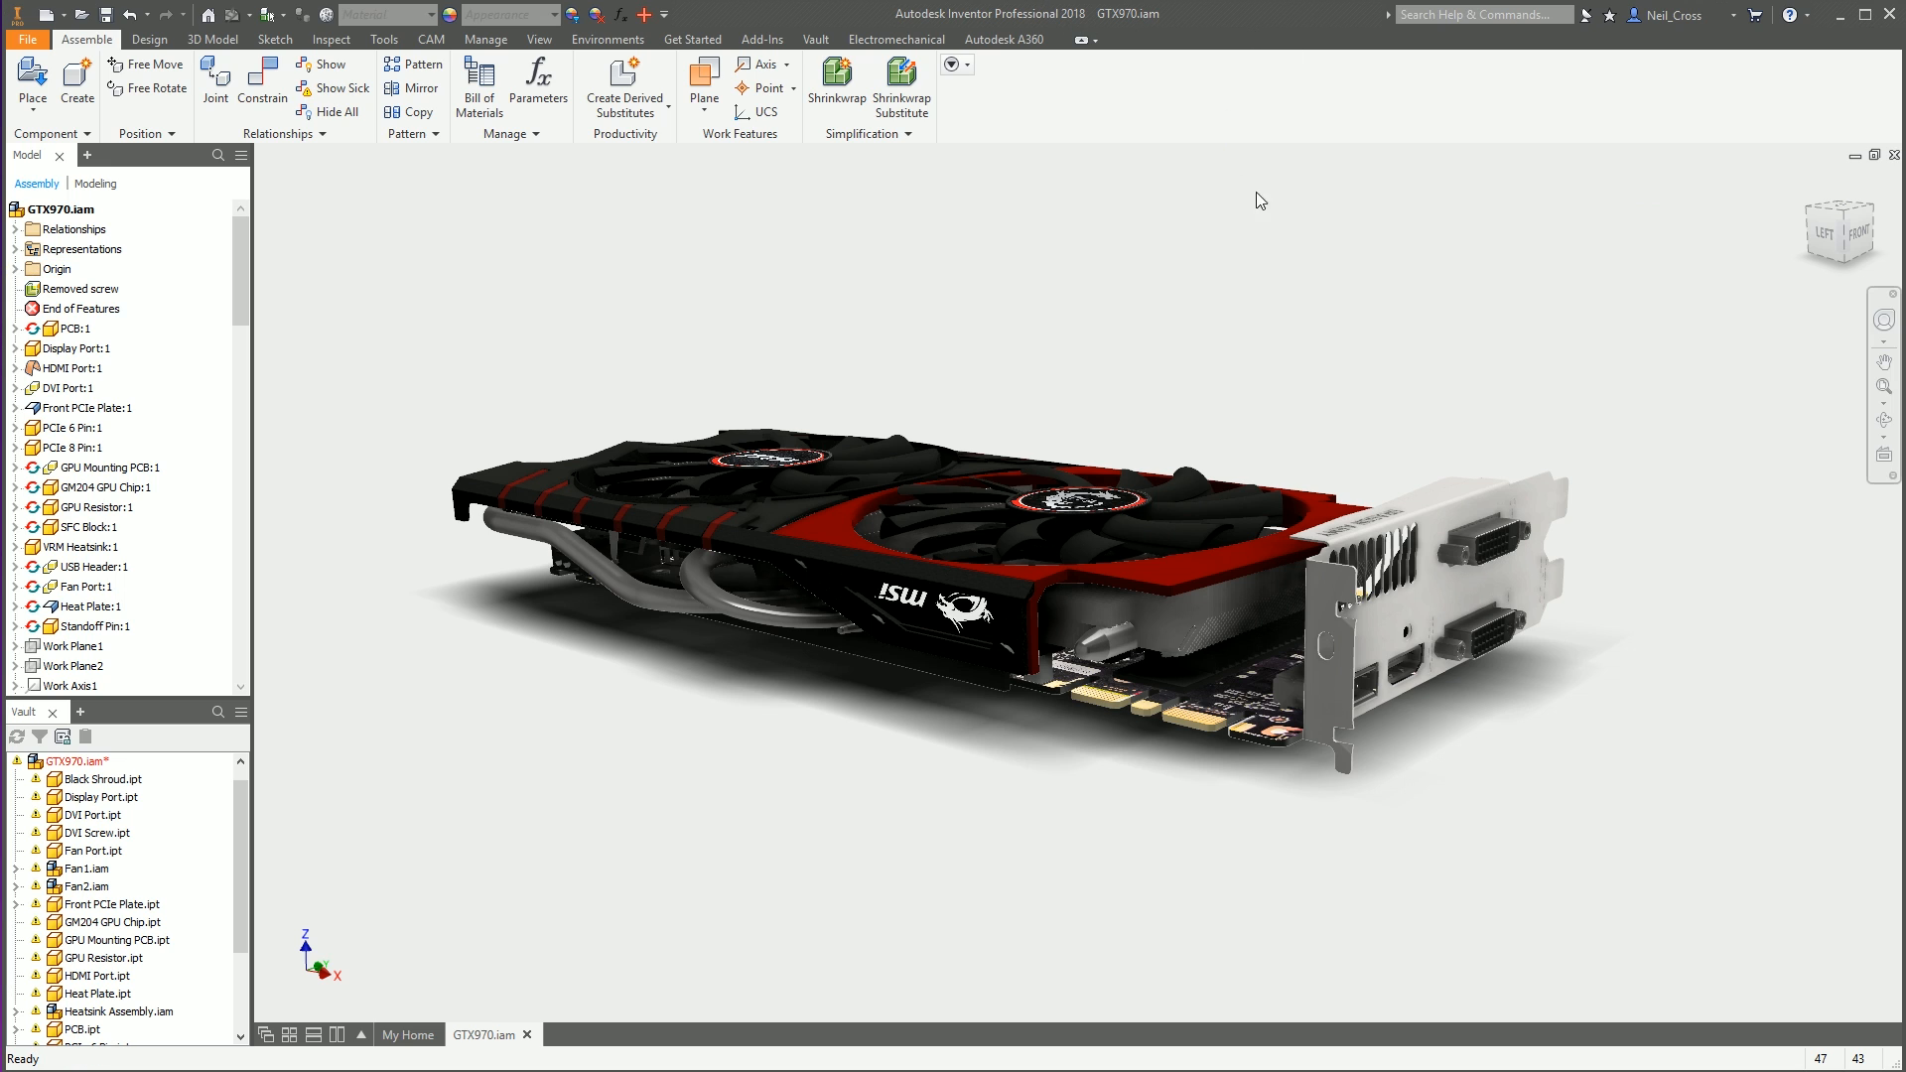
pyautogui.moveTo(1124, 290)
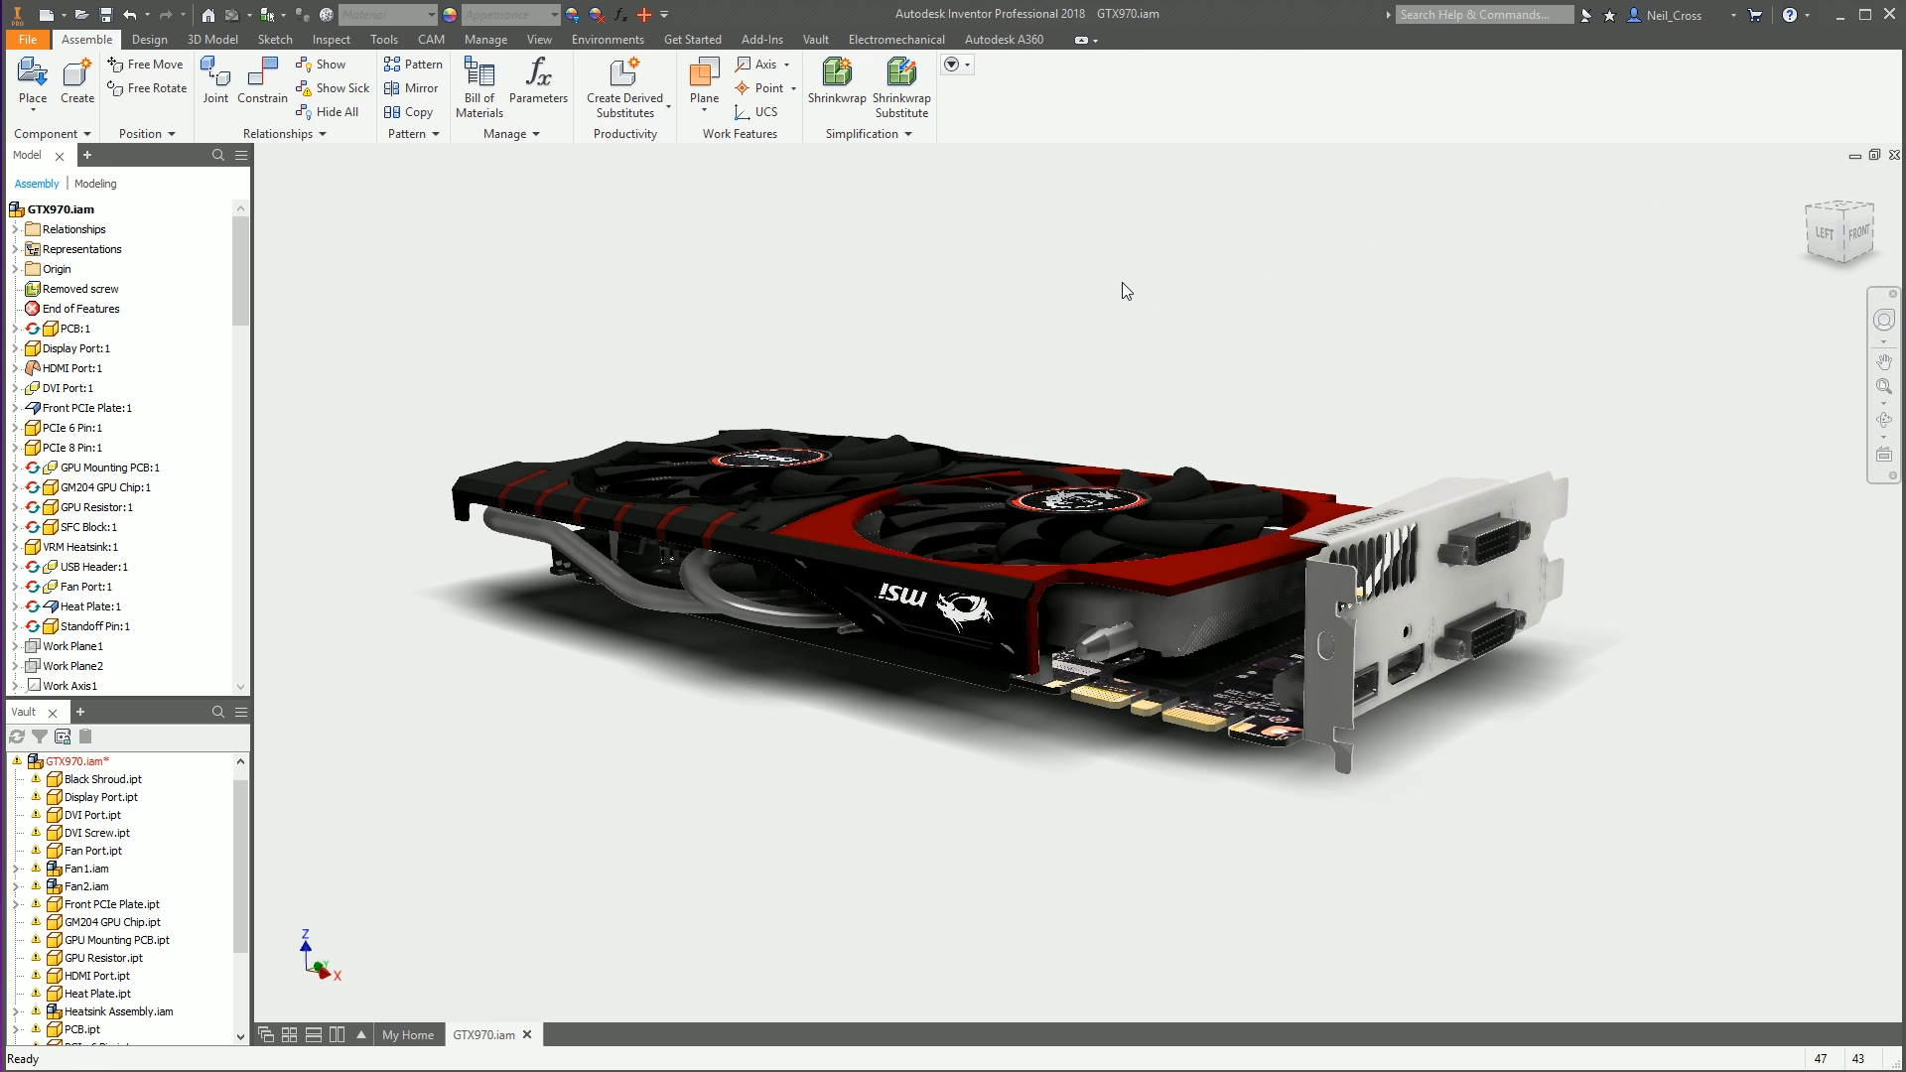